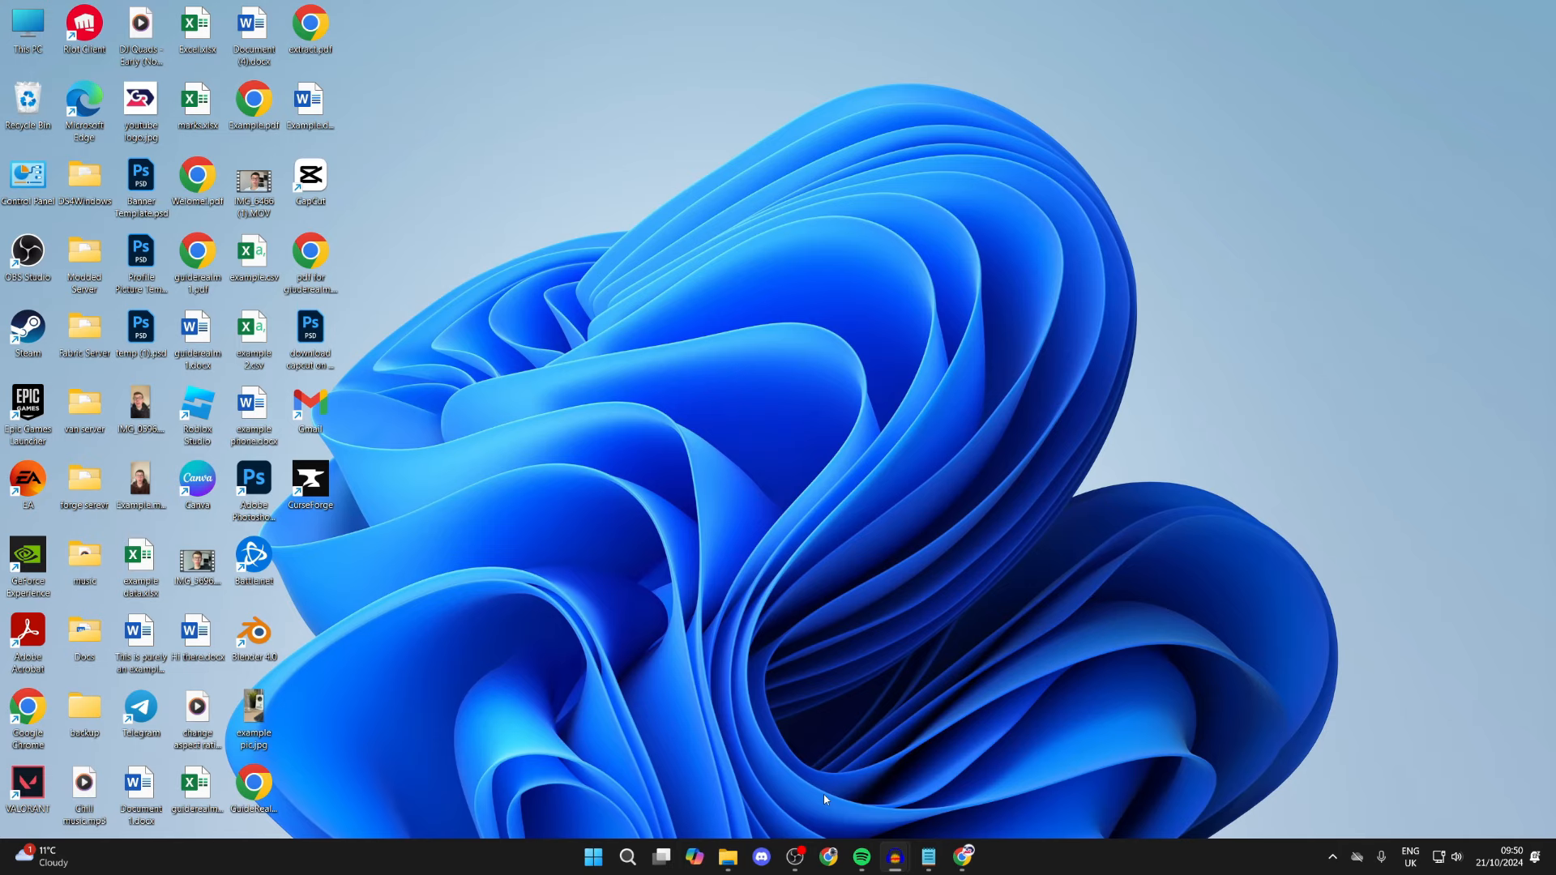
pyautogui.moveTo(628, 856)
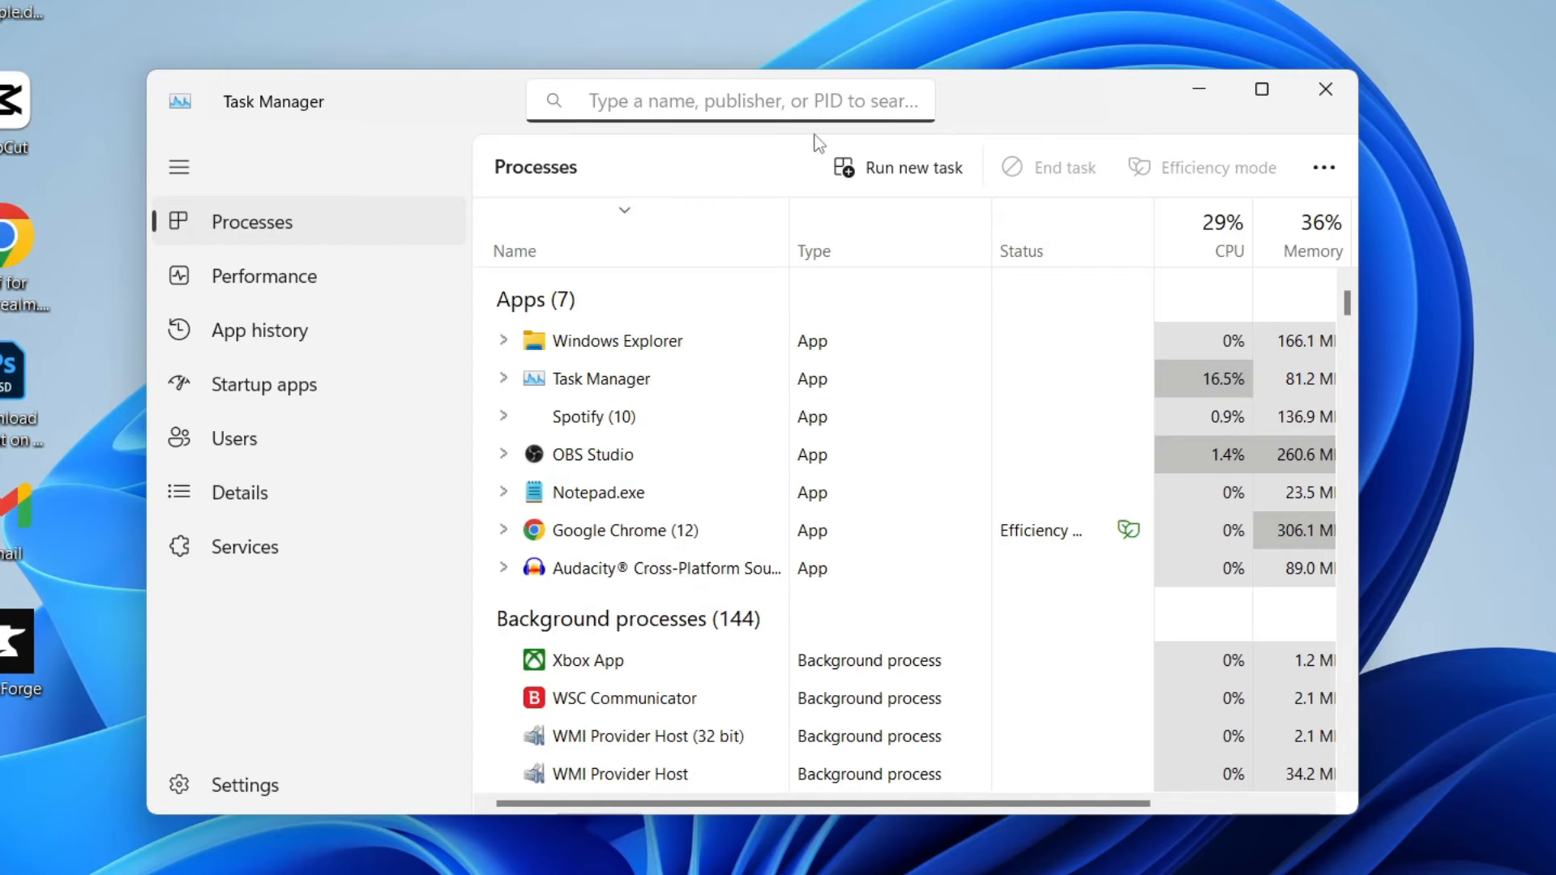
# Step: Filter Task Manager for 'discord', end the Discord (6) task, and close Task Manager
pyautogui.write('d')
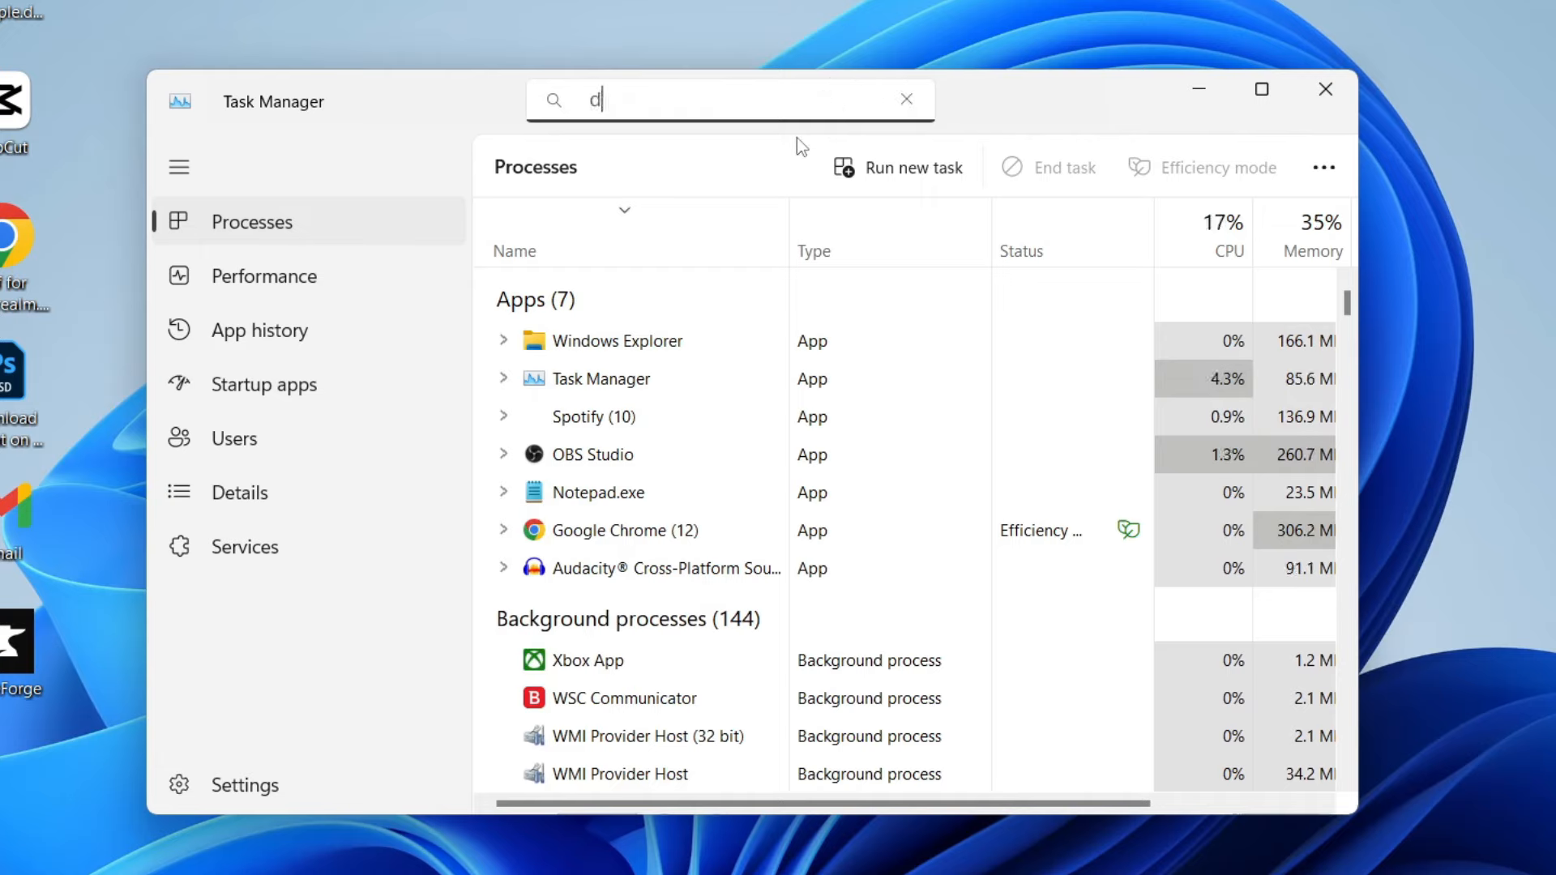
pyautogui.write('iscord')
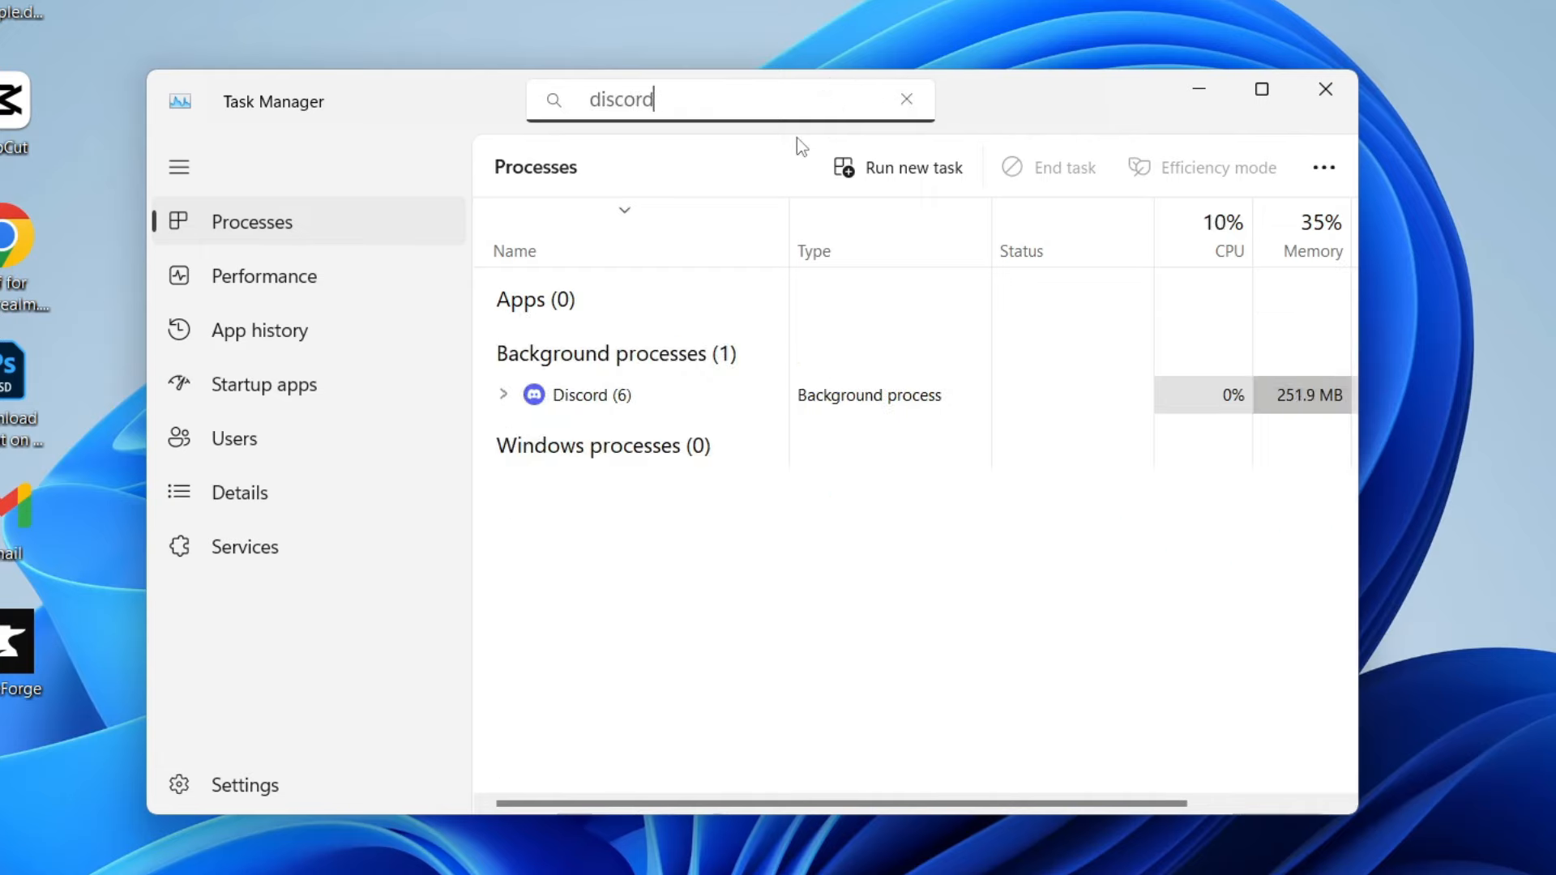
pyautogui.moveTo(683, 291)
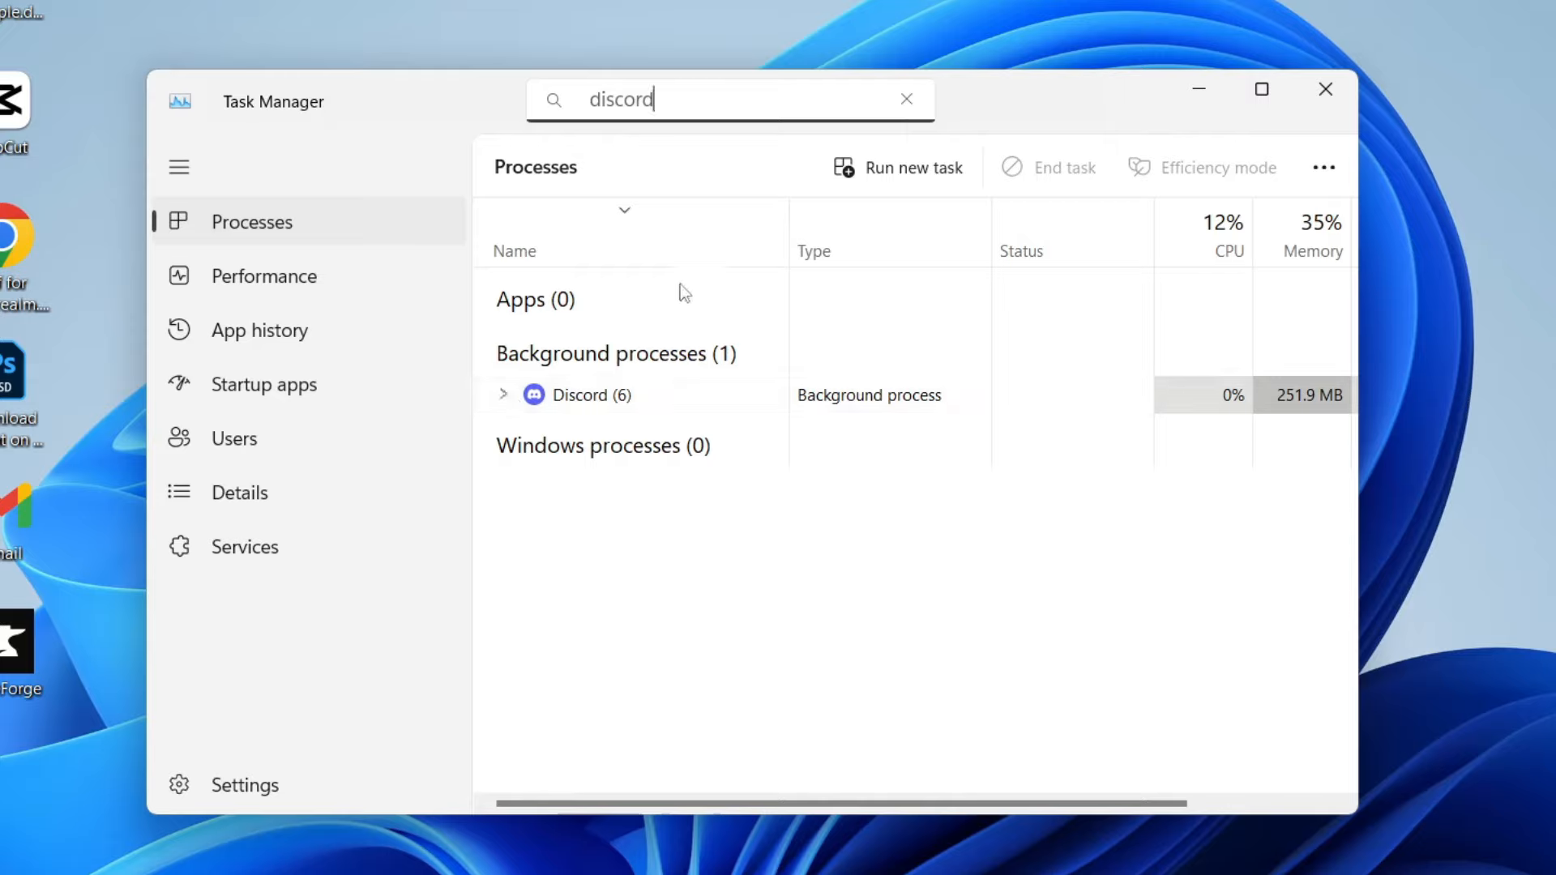
pyautogui.click(589, 394)
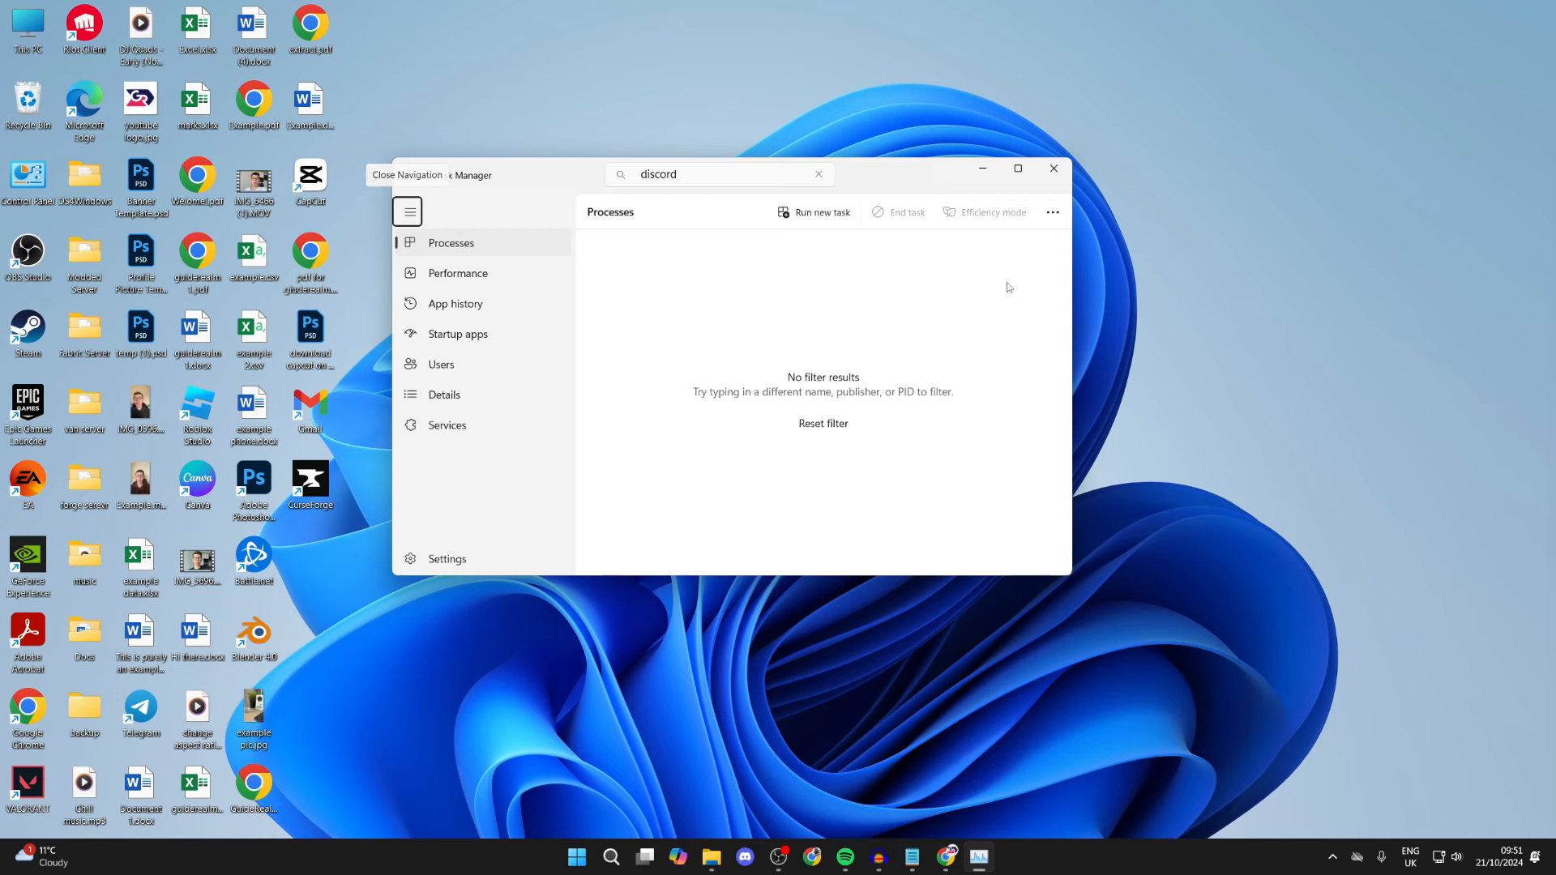
pyautogui.click(1053, 167)
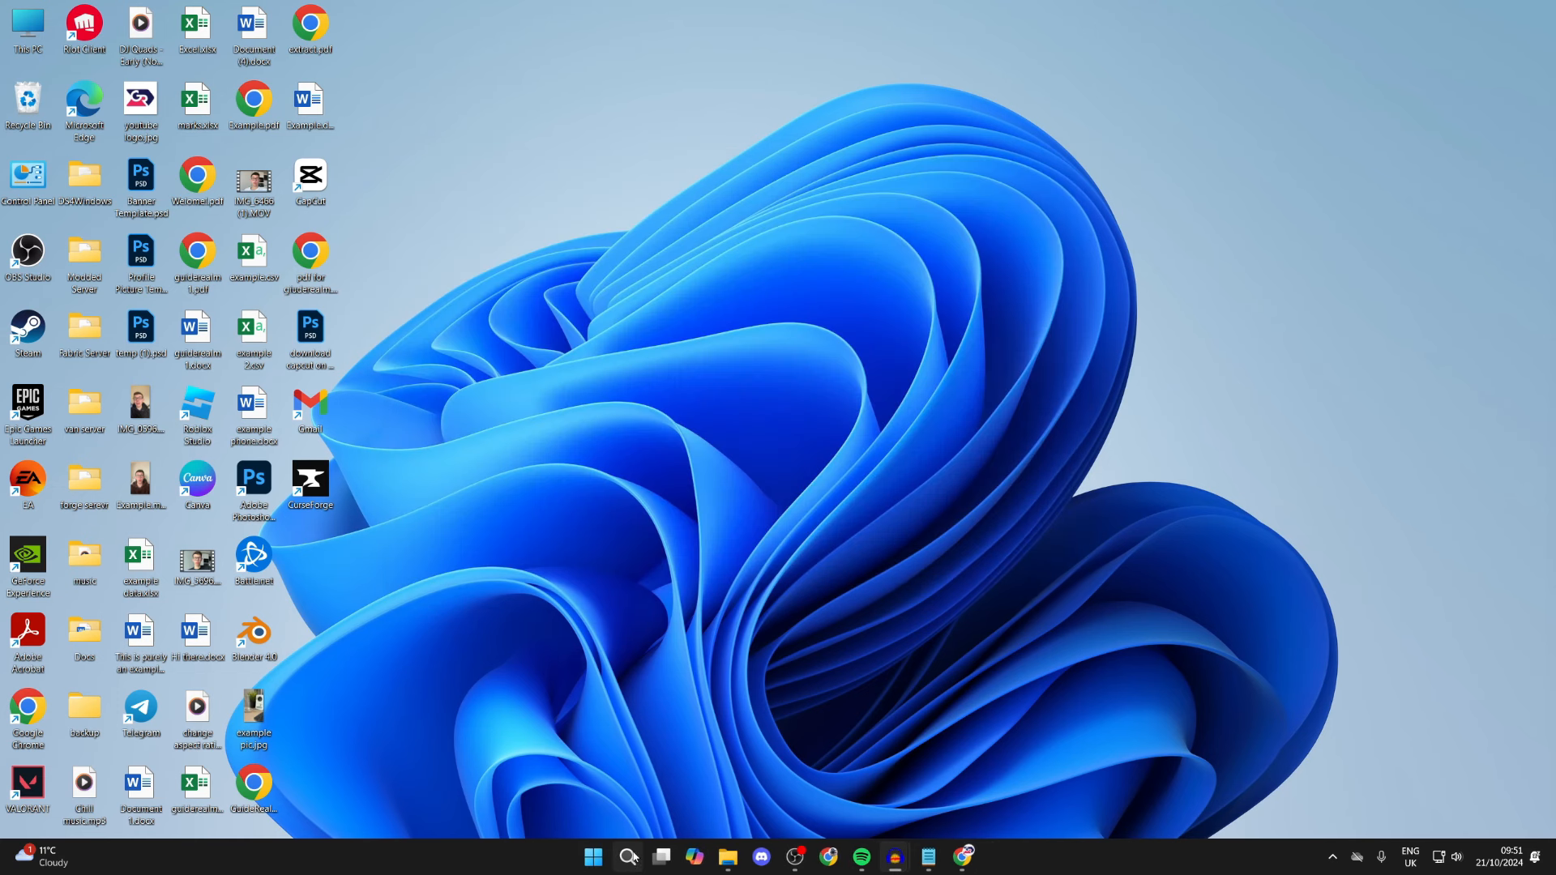
# Step: Search Windows for 'remove pro' and open Add or remove programs
pyautogui.write('discord')
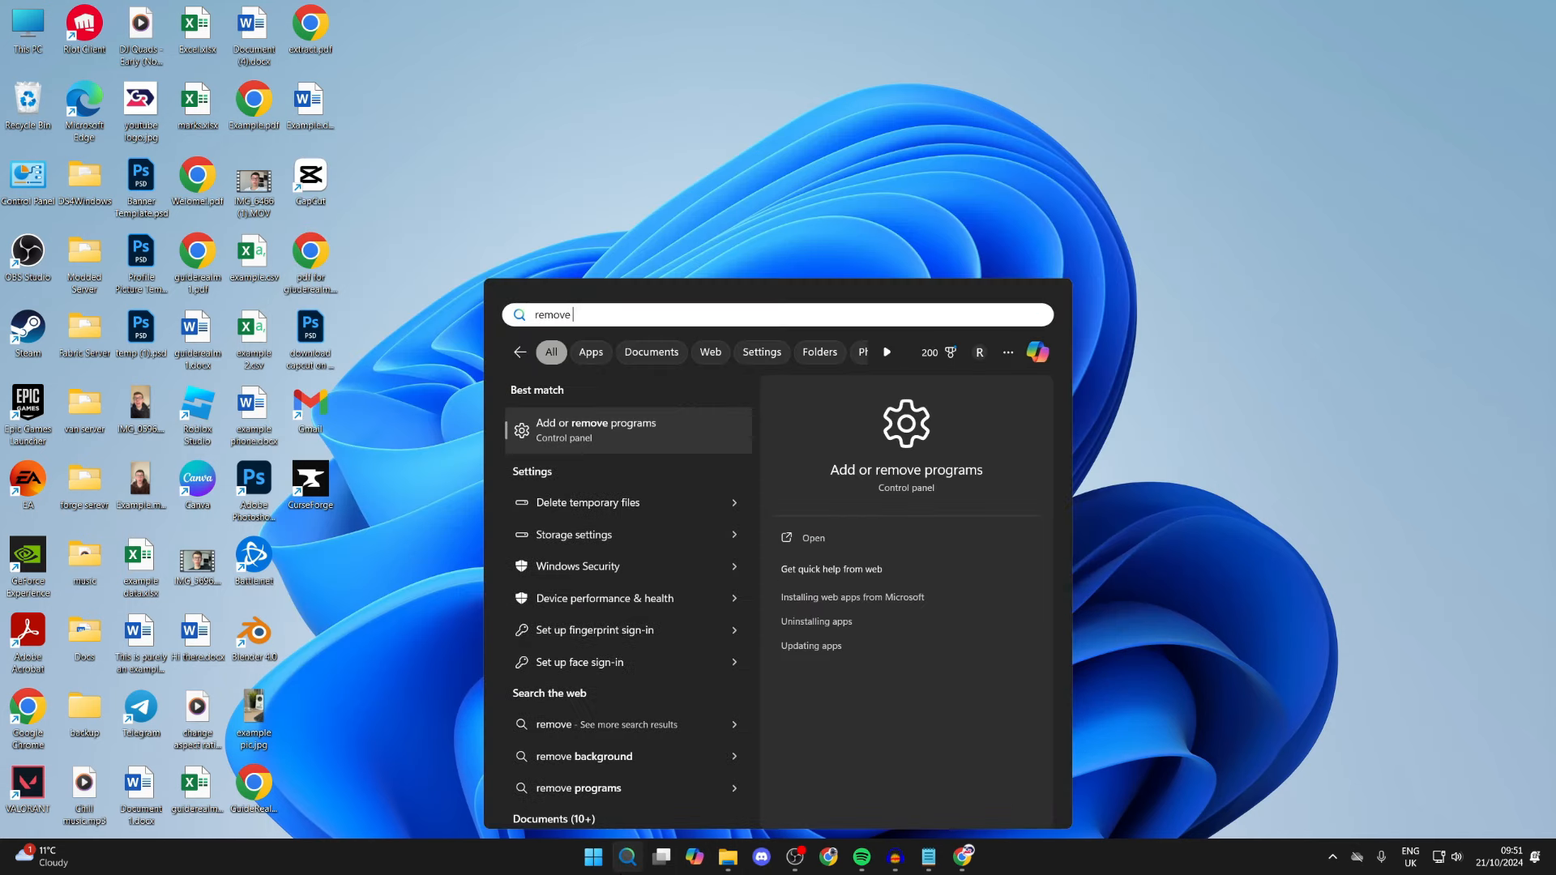
pyautogui.write('pro')
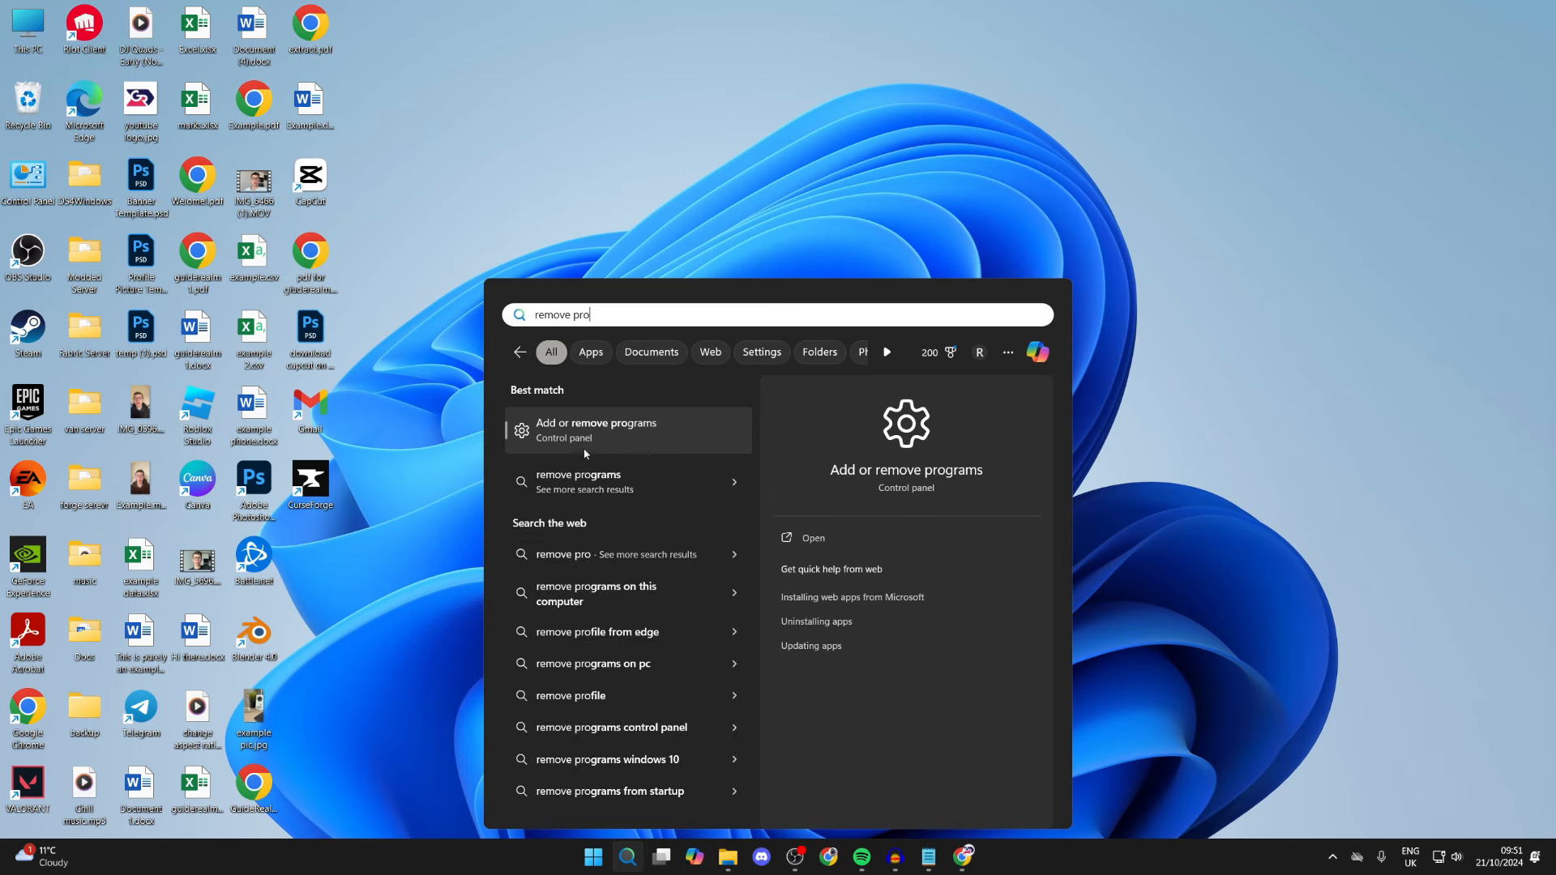
pyautogui.click(596, 429)
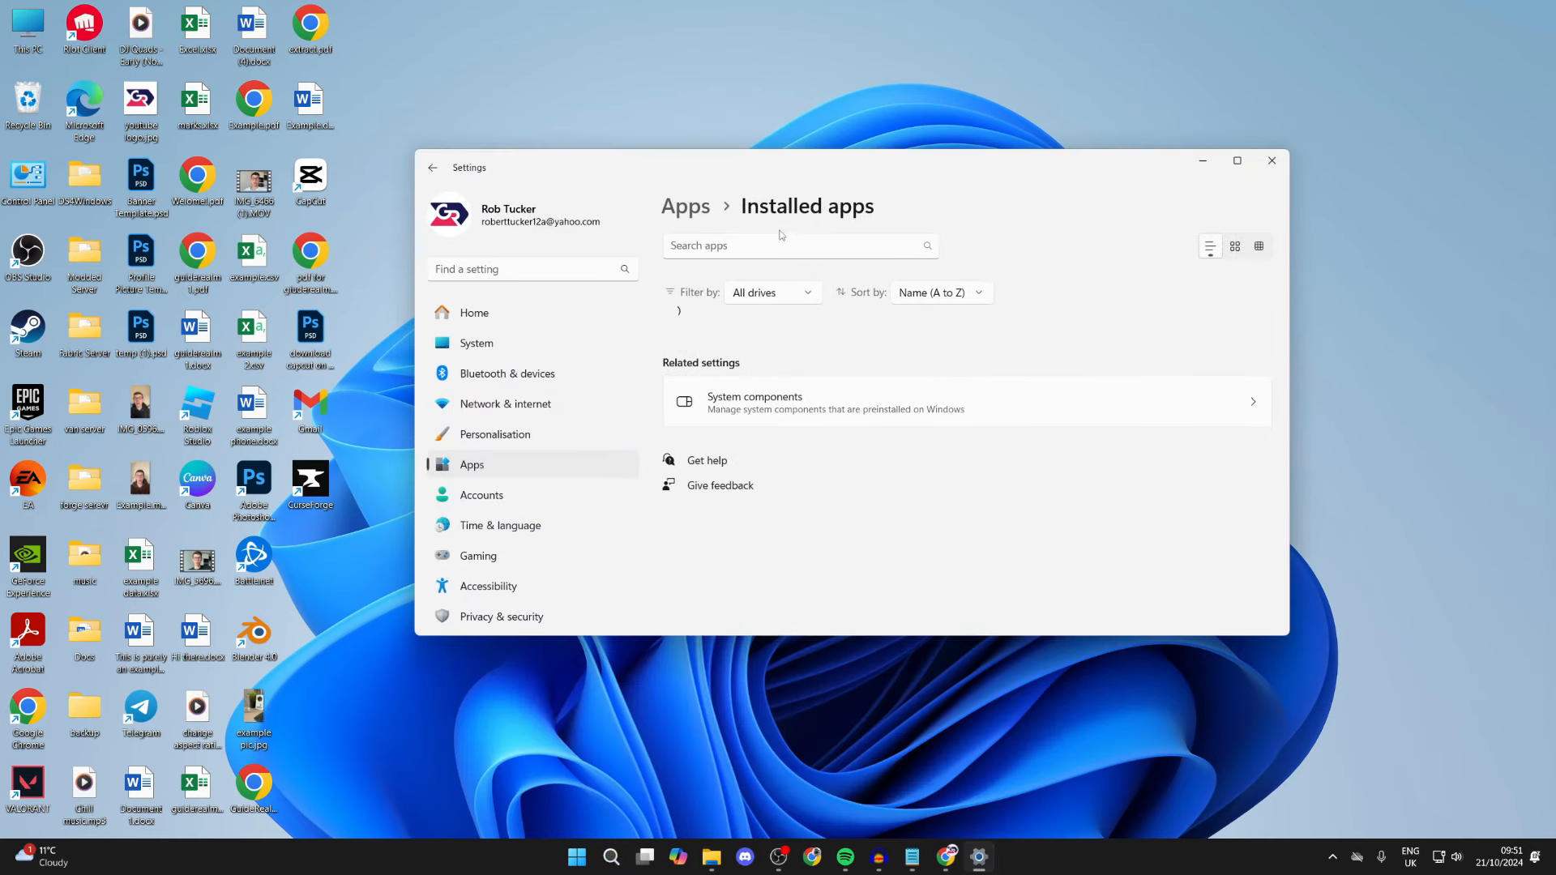
pyautogui.moveTo(715, 302)
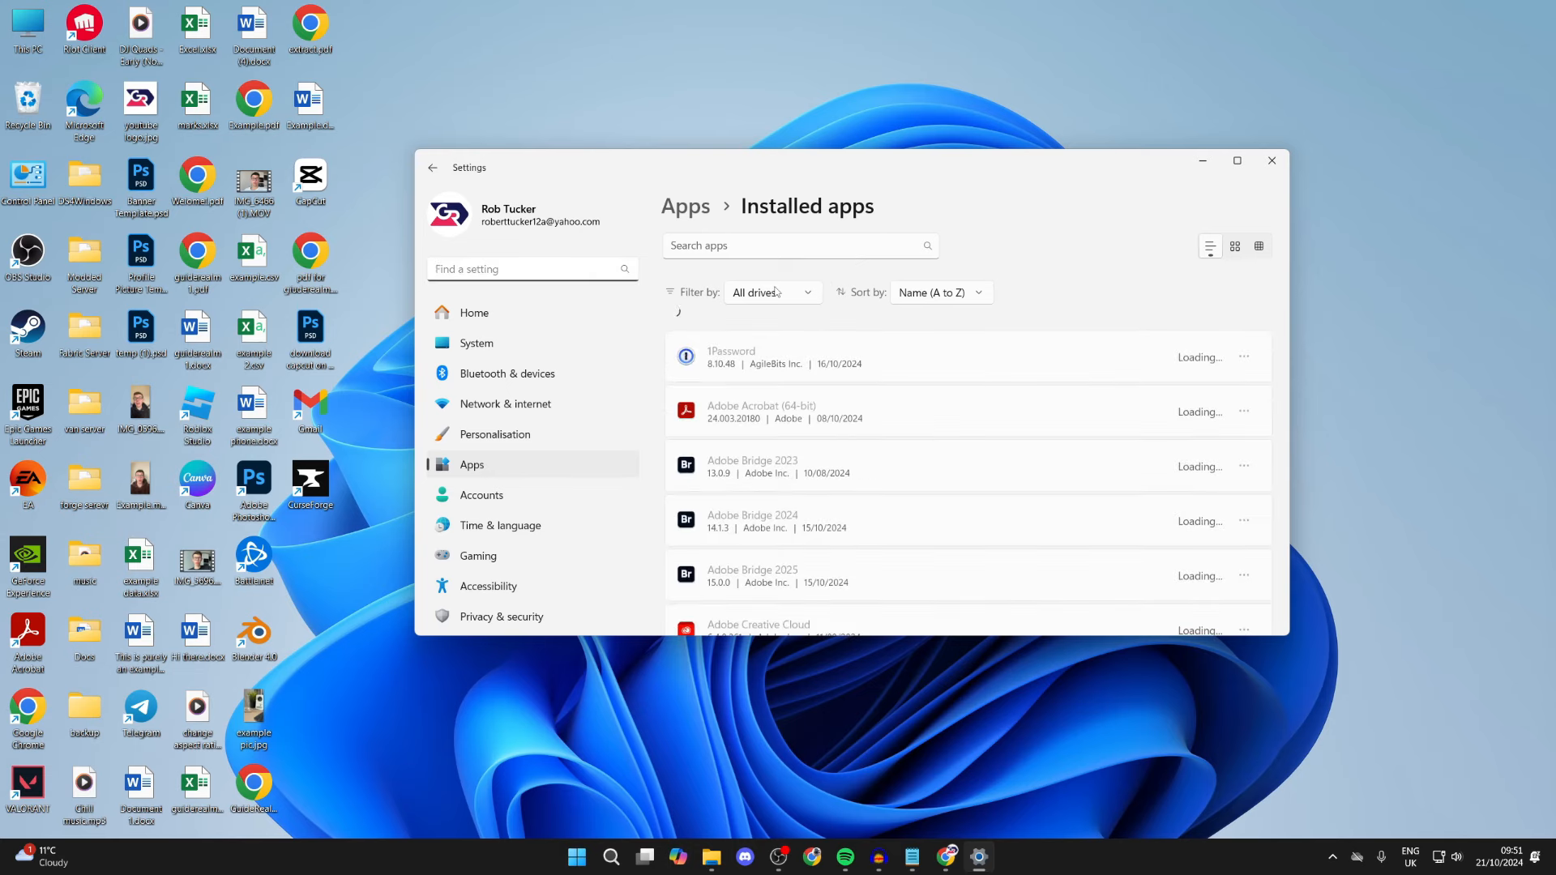
# Step: Search installed apps for 'discord', uninstall Discord, confirm it's gone, and close Settings
pyautogui.click(751, 245)
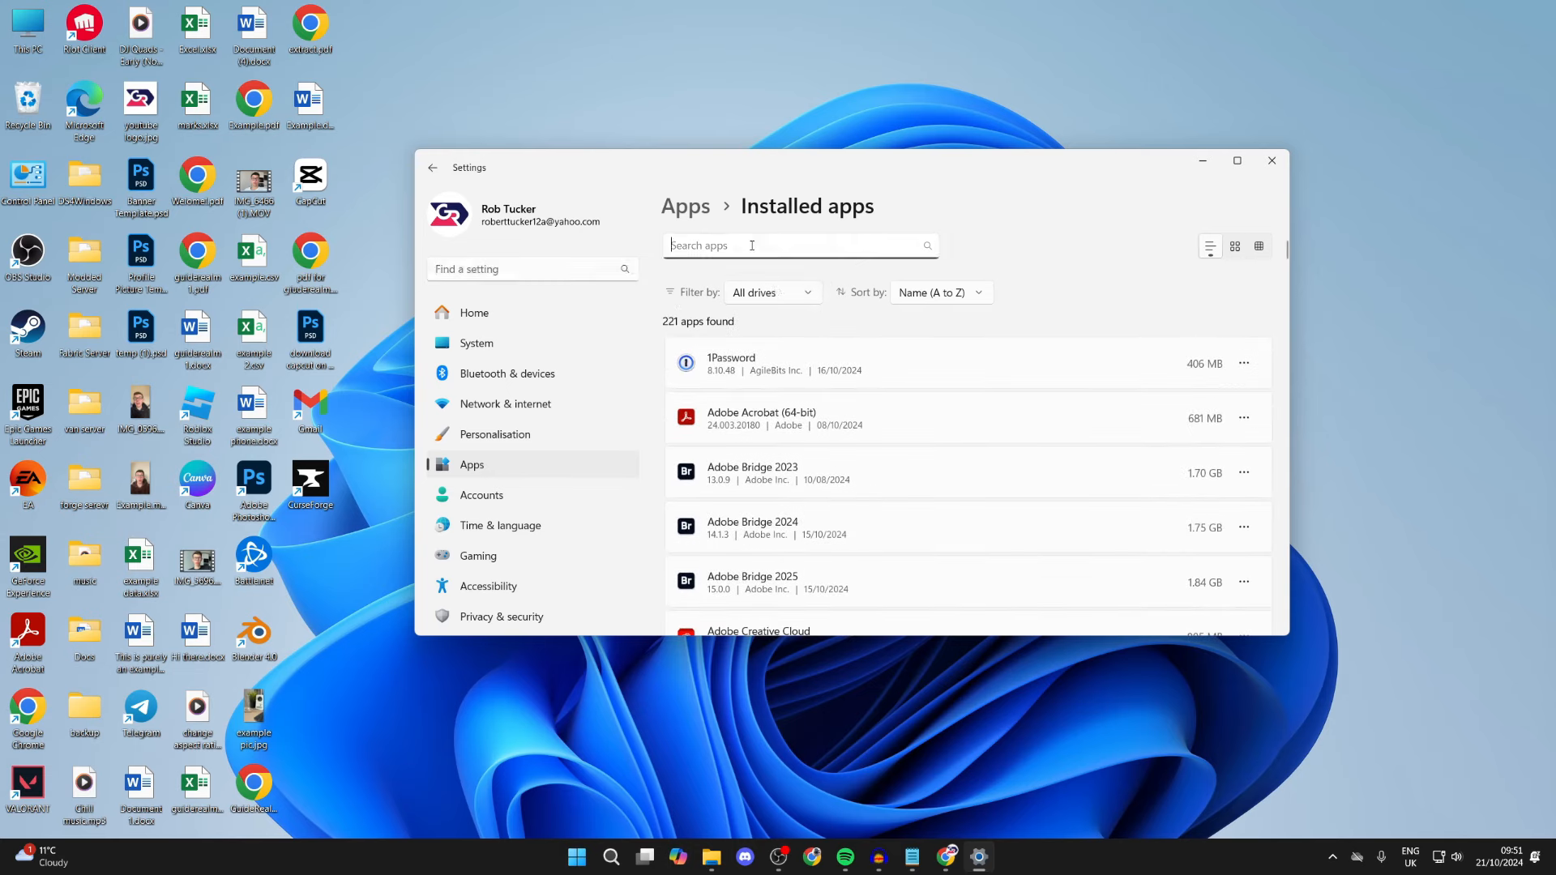
pyautogui.write('discord')
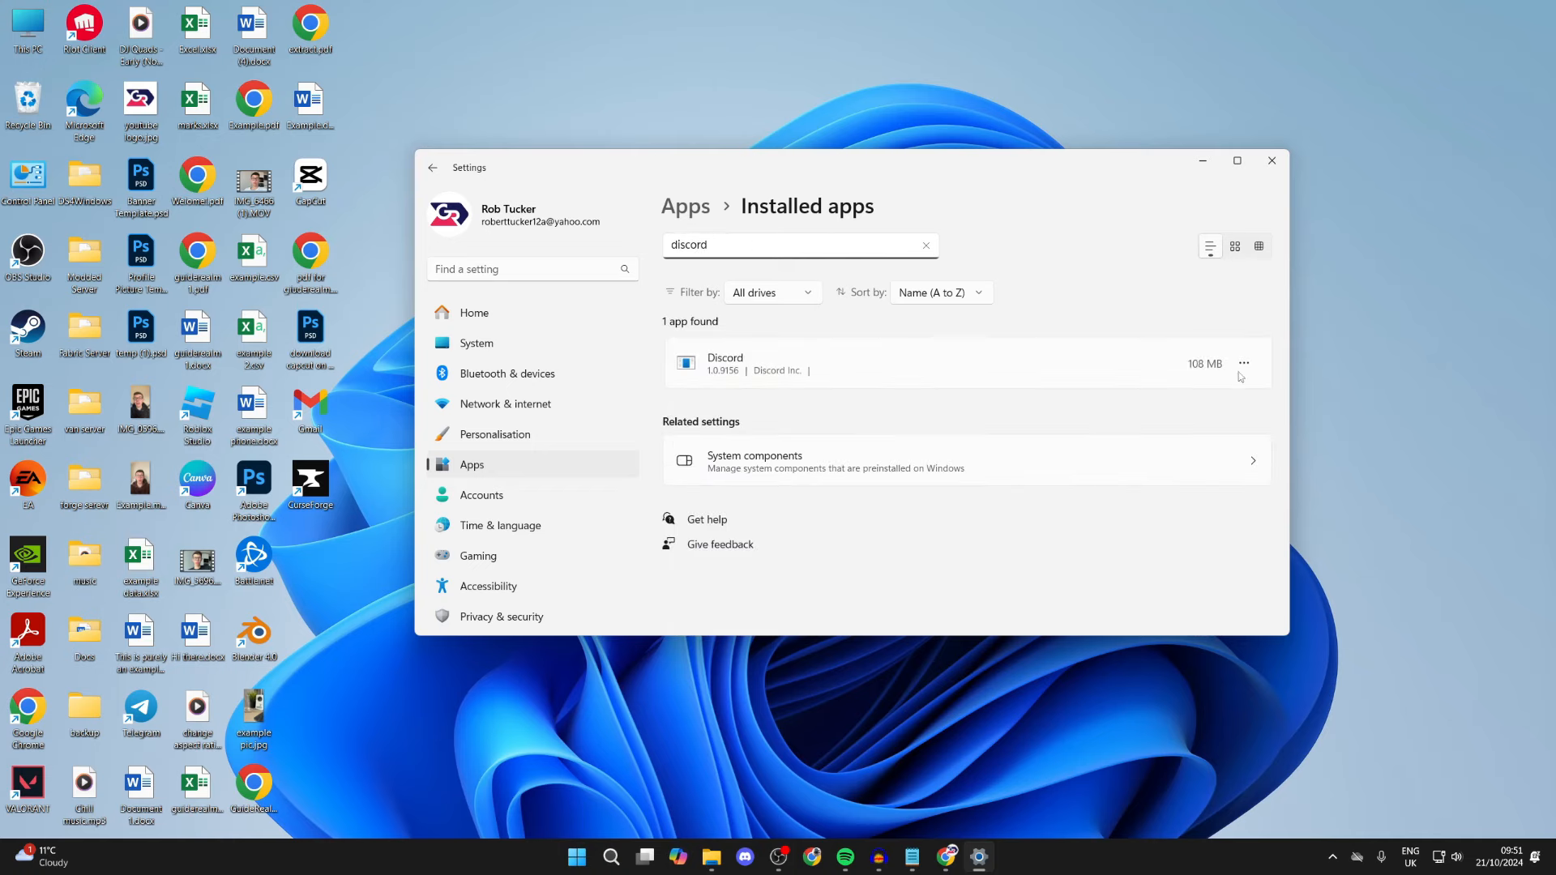
pyautogui.click(1243, 363)
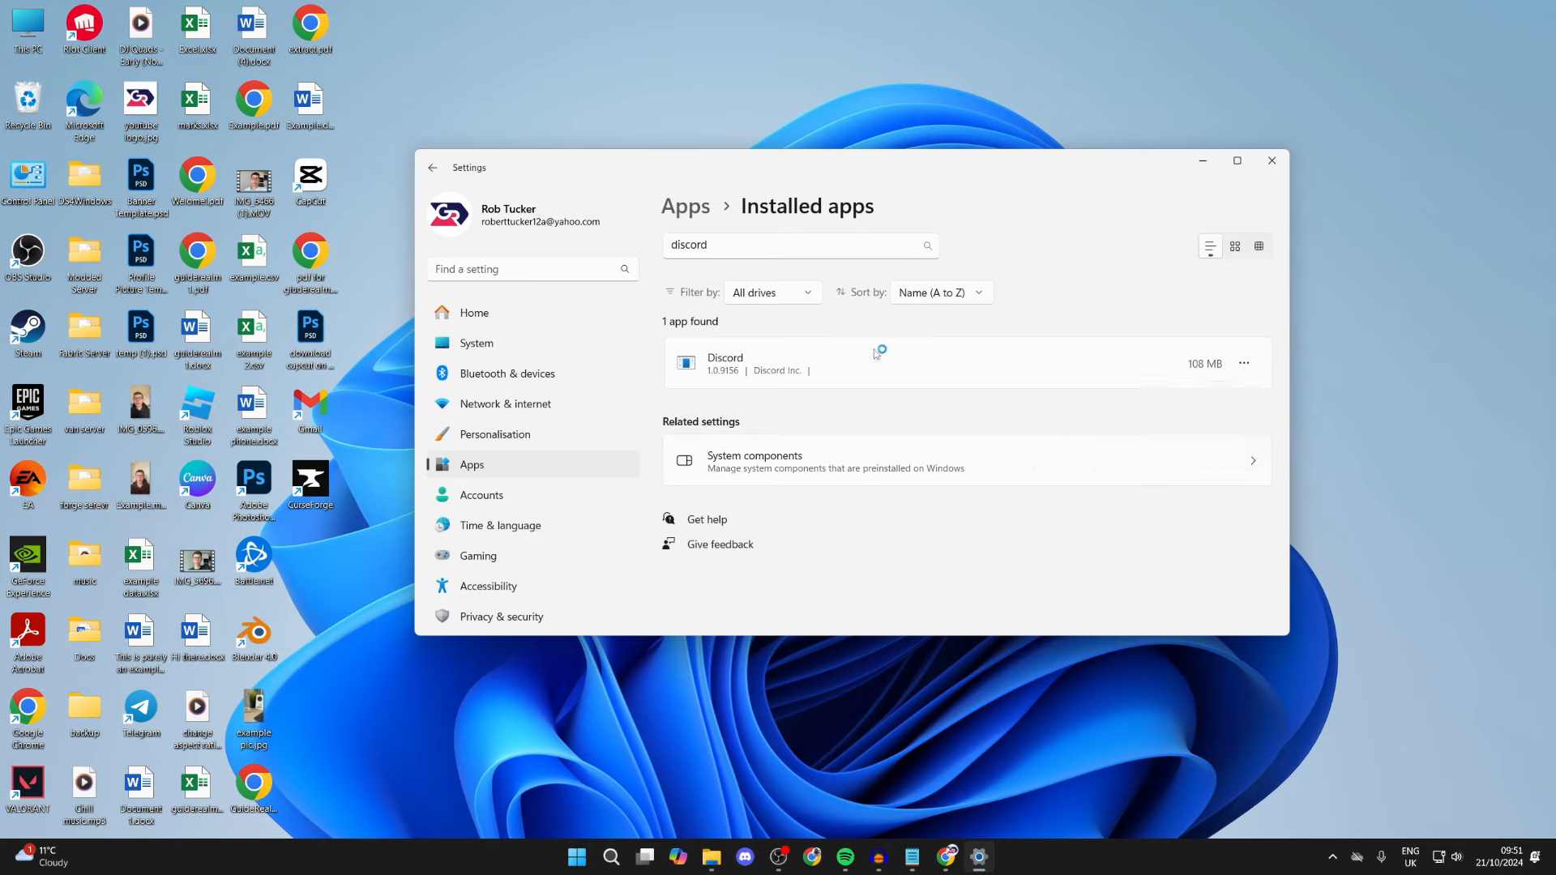
pyautogui.moveTo(1088, 377)
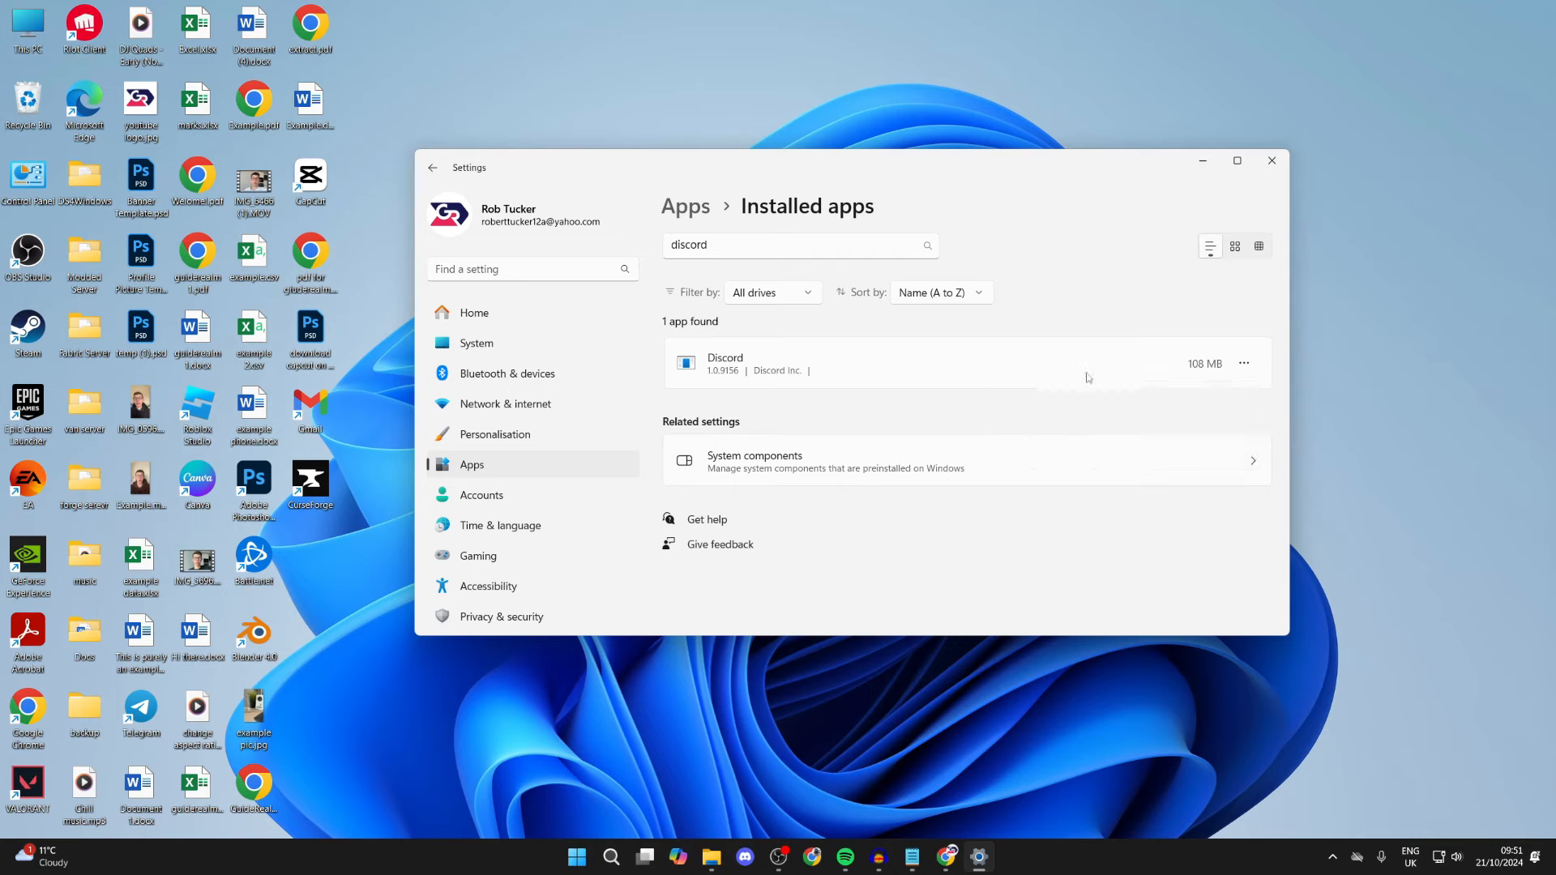
pyautogui.press('Backspace')
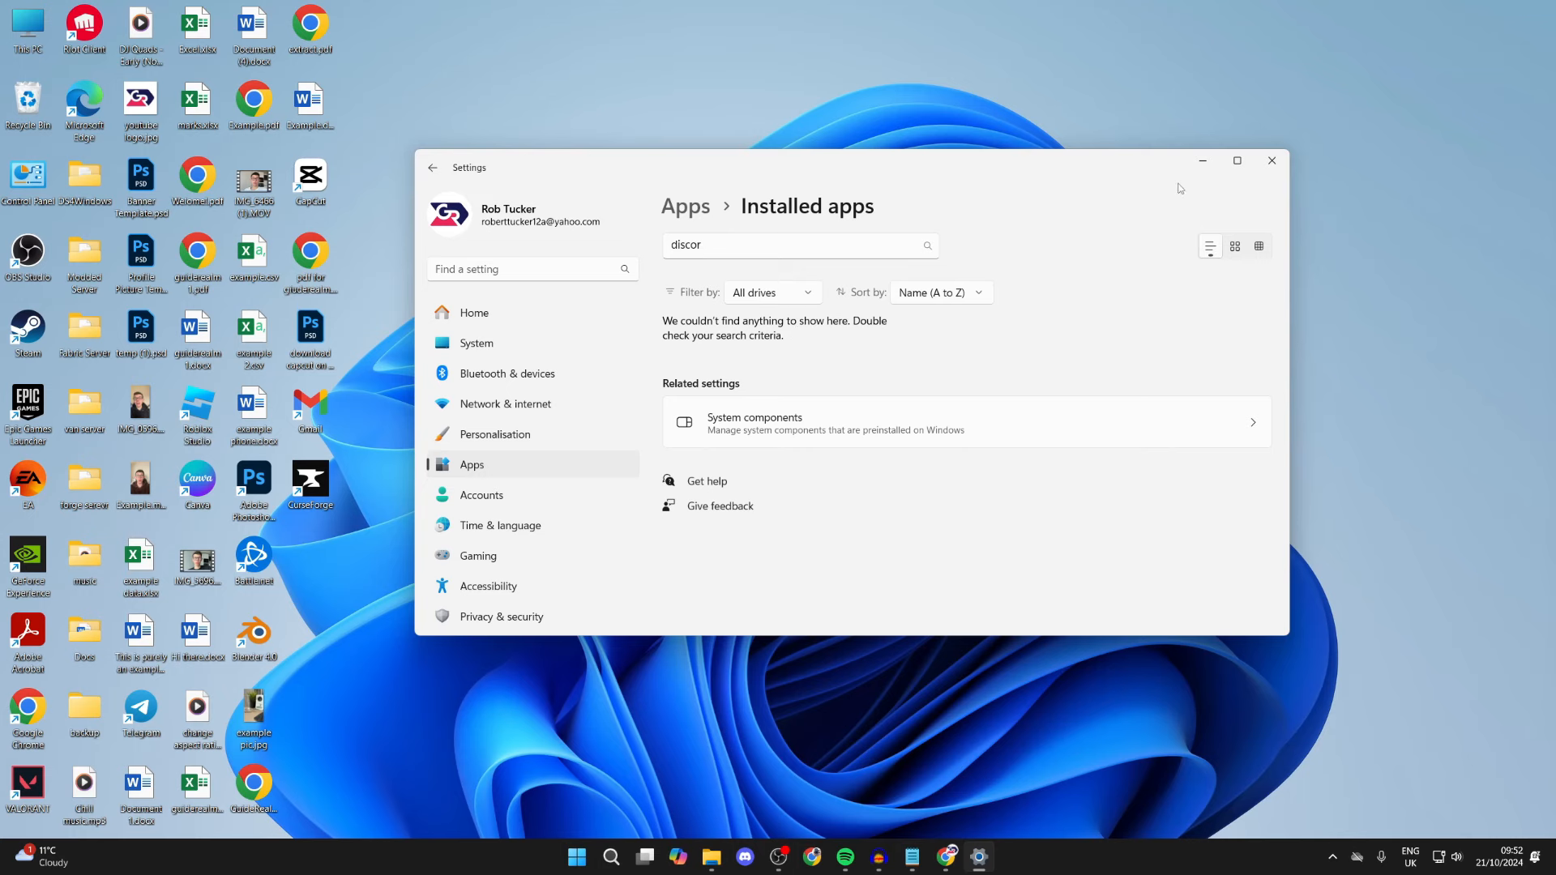
pyautogui.click(1272, 160)
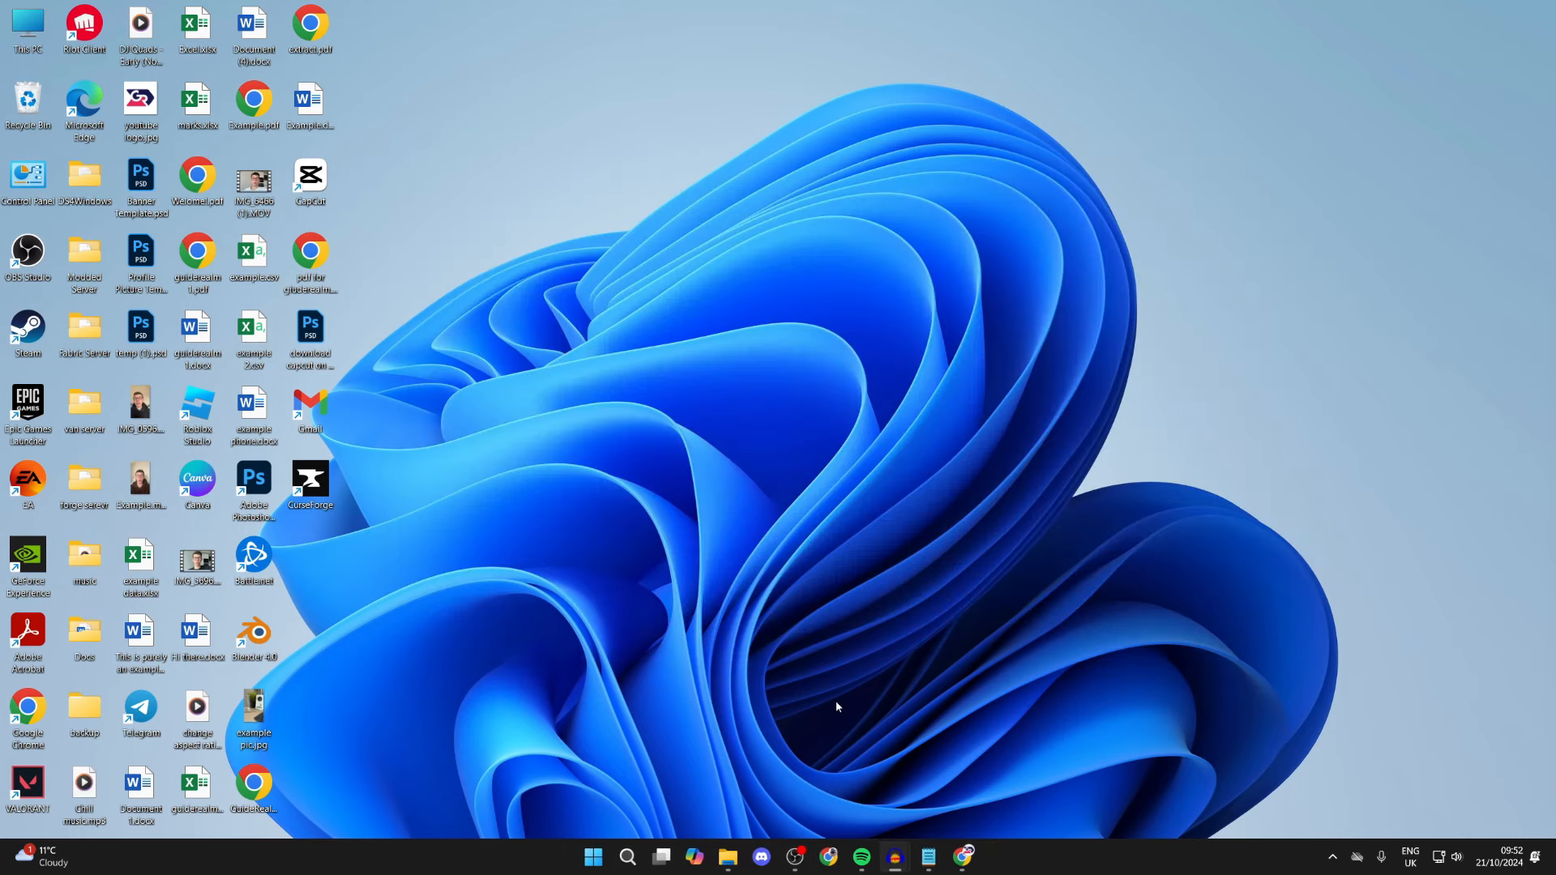
# Step: Run %appdata% from the Run dialog to open the Roaming AppData folder
pyautogui.click(628, 863)
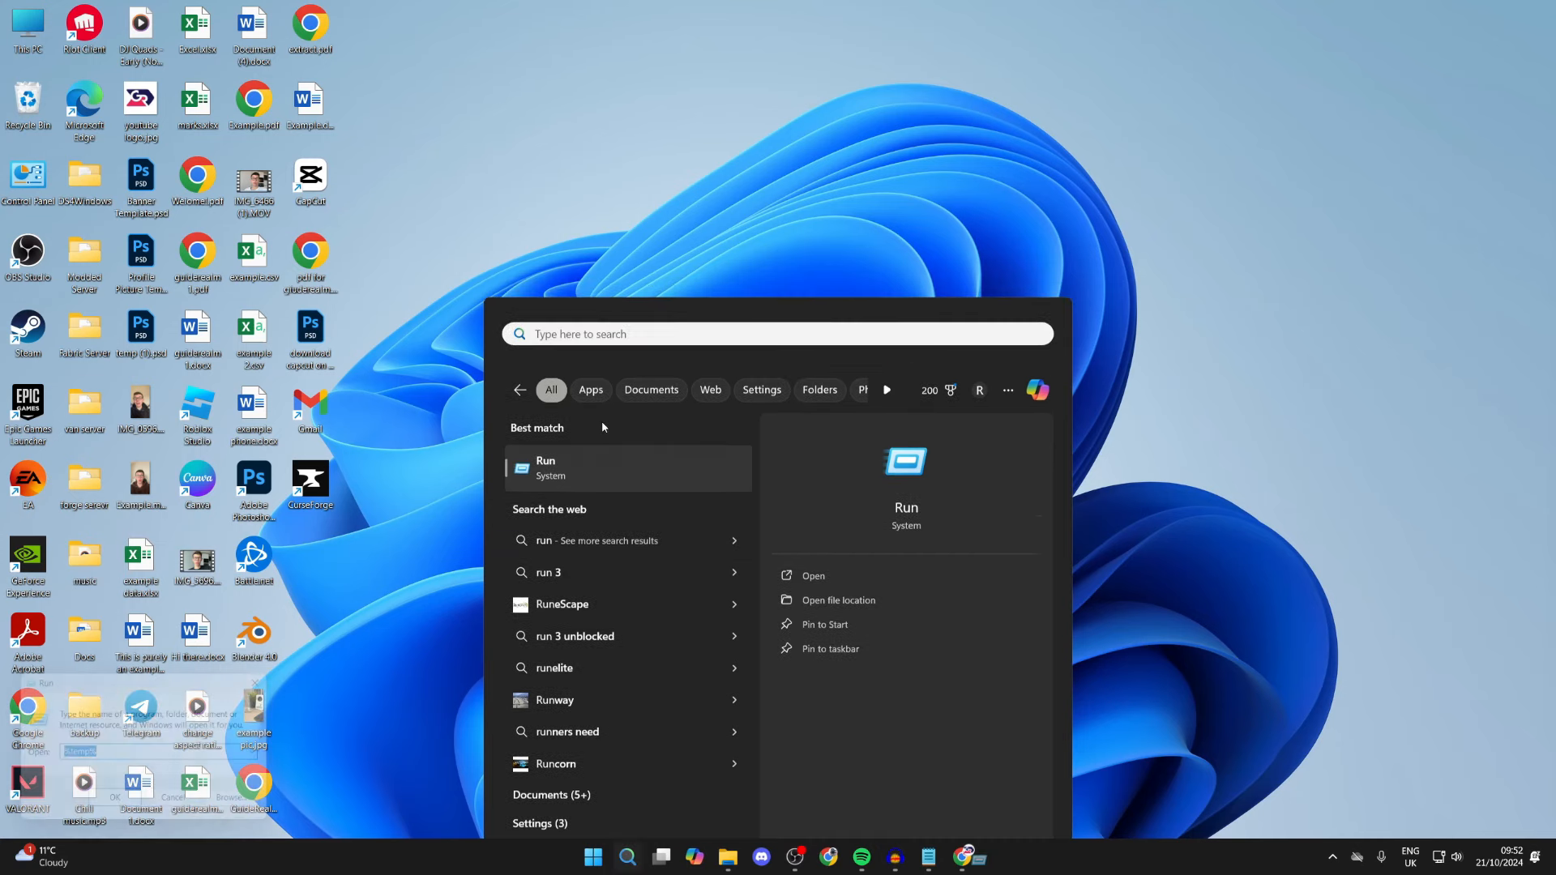
pyautogui.click(812, 576)
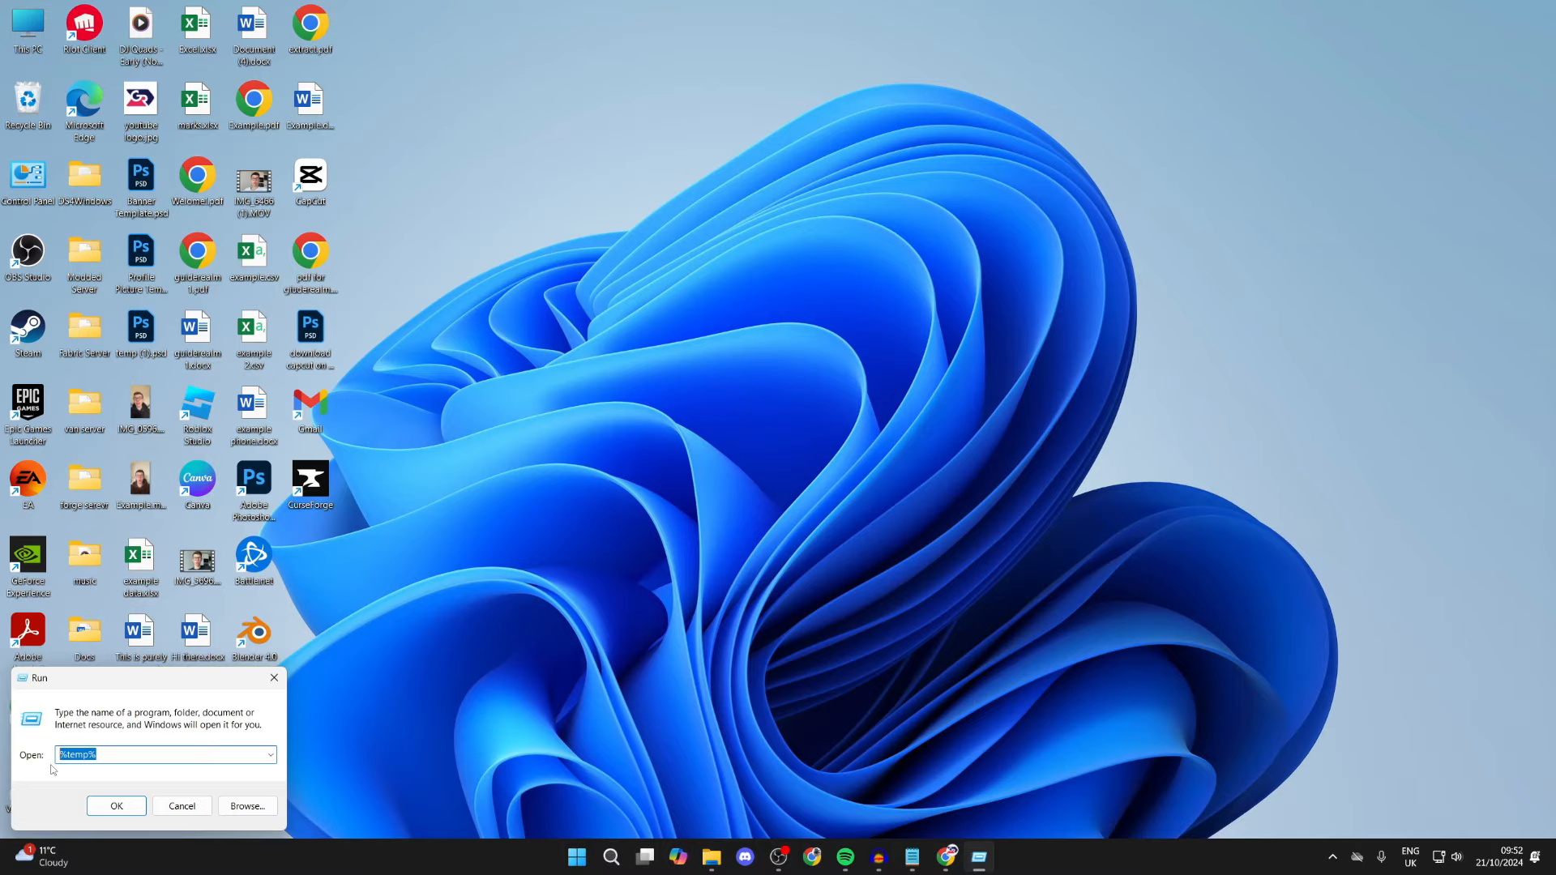
pyautogui.write('%appd')
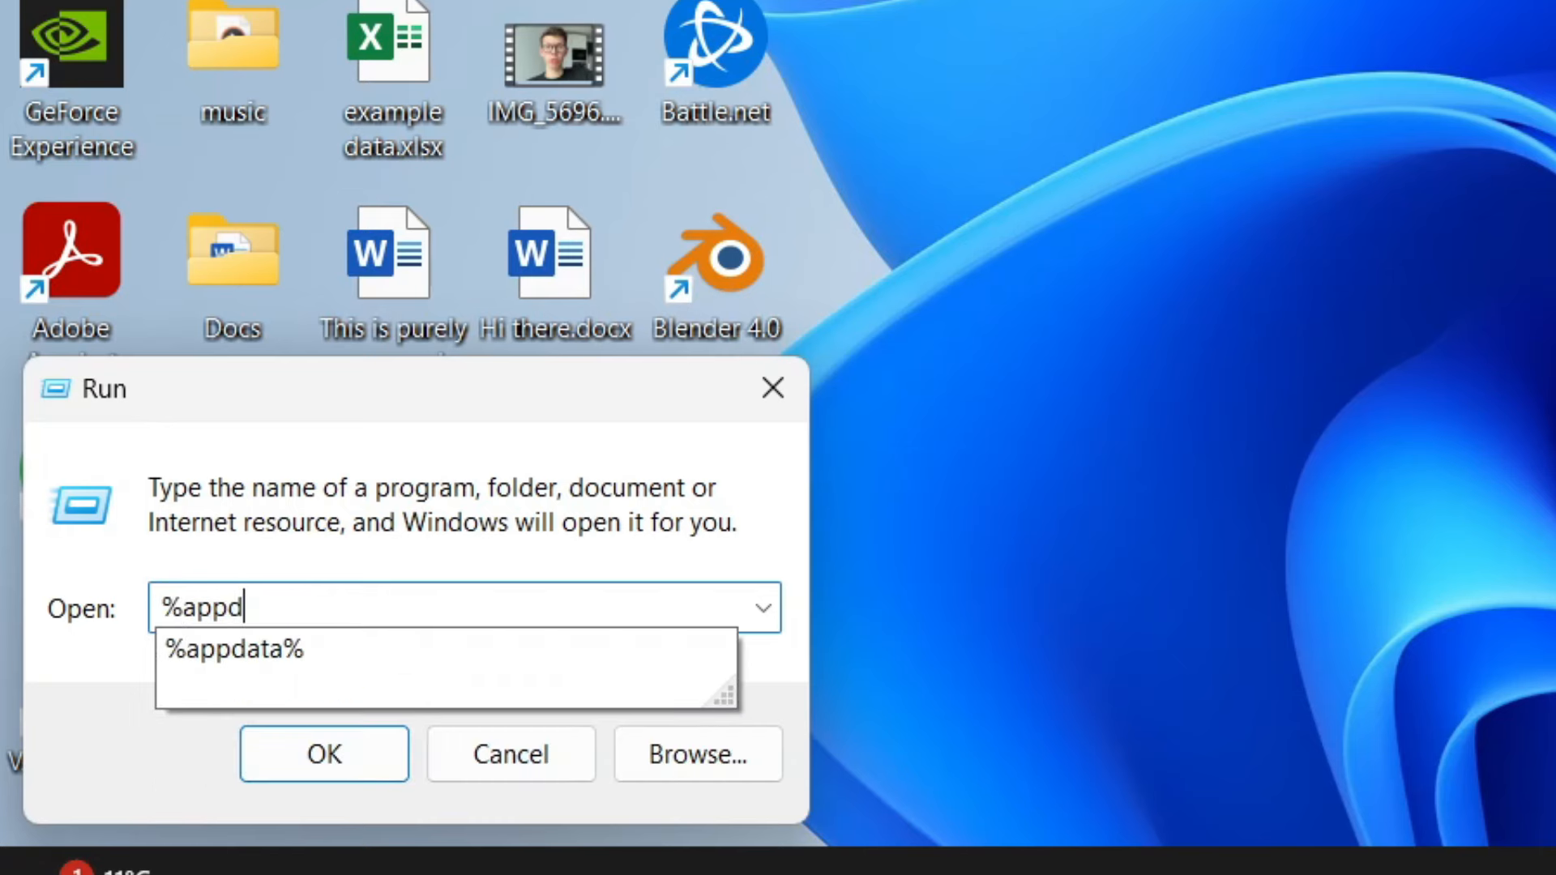
pyautogui.click(233, 650)
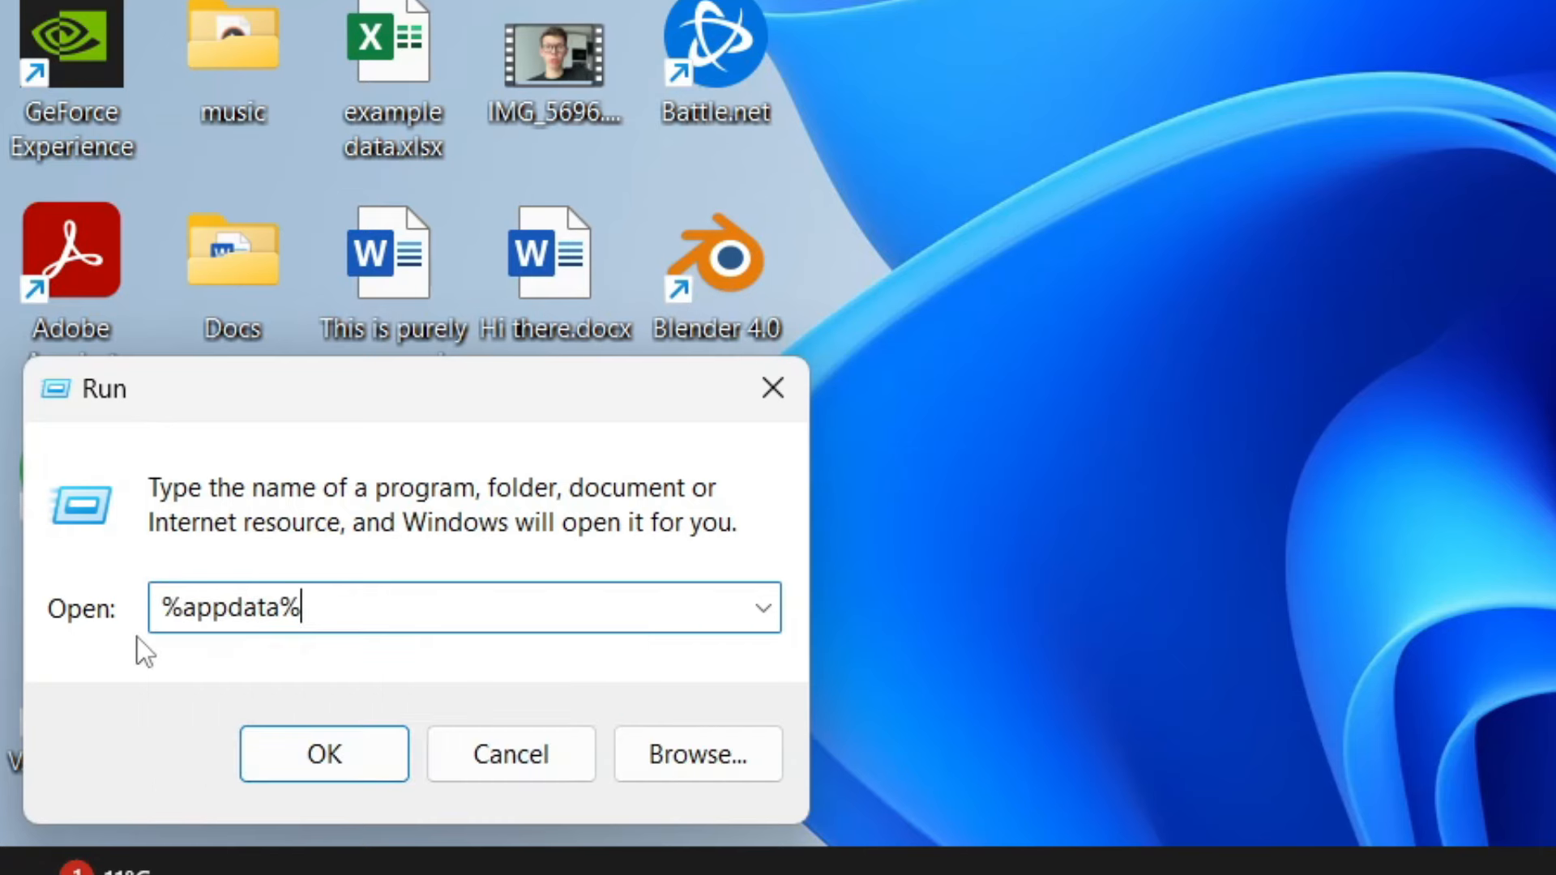
pyautogui.click(322, 755)
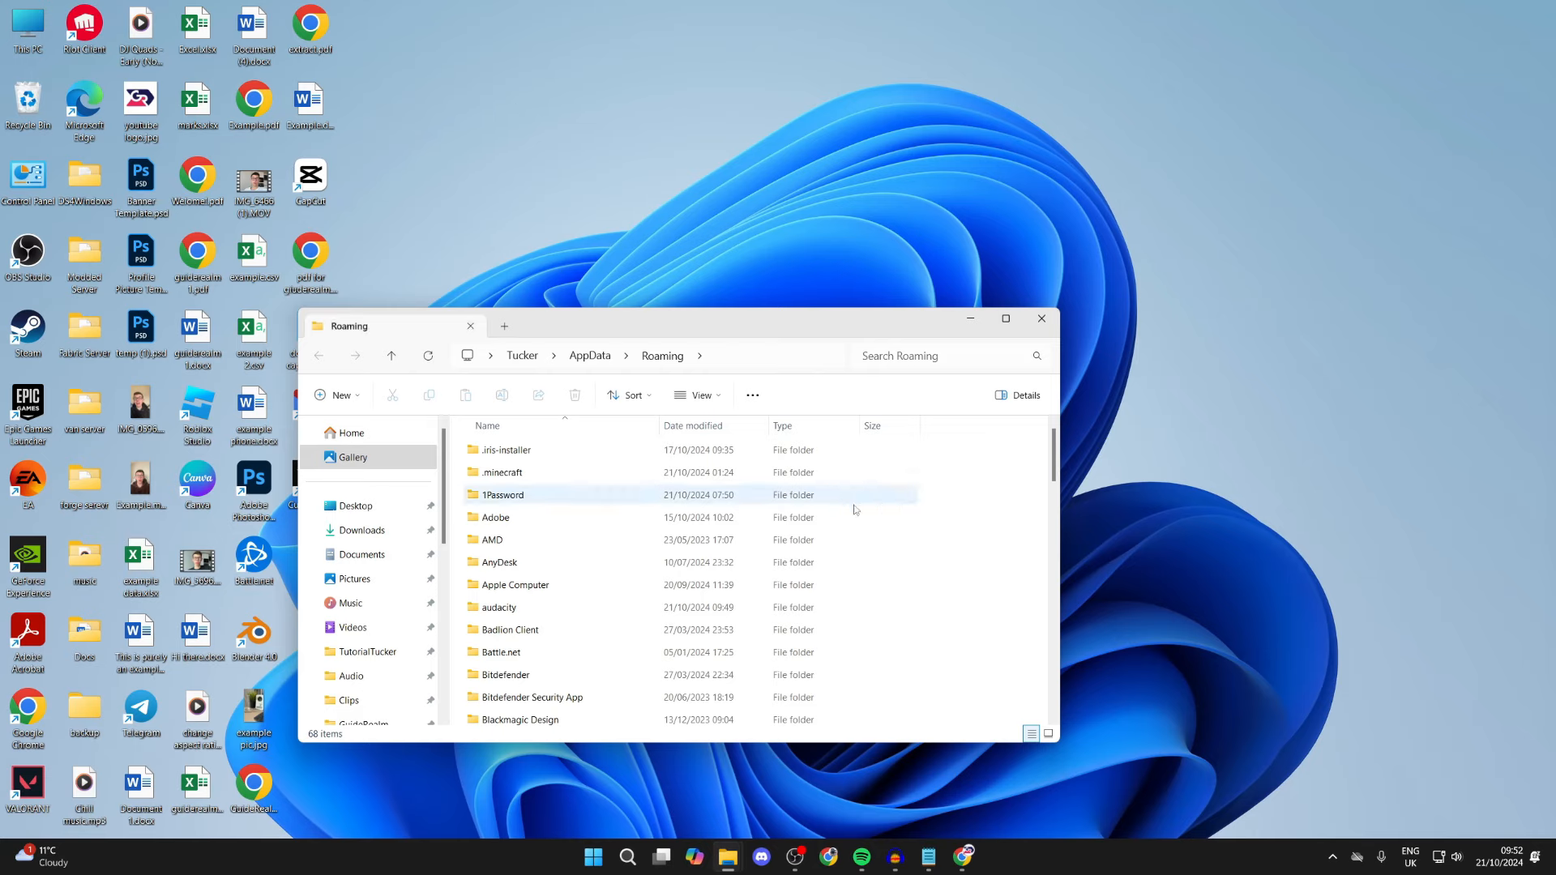
# Step: Delete the discord folders from Roaming and Local AppData, then close File Explorer
pyautogui.scroll(-3)
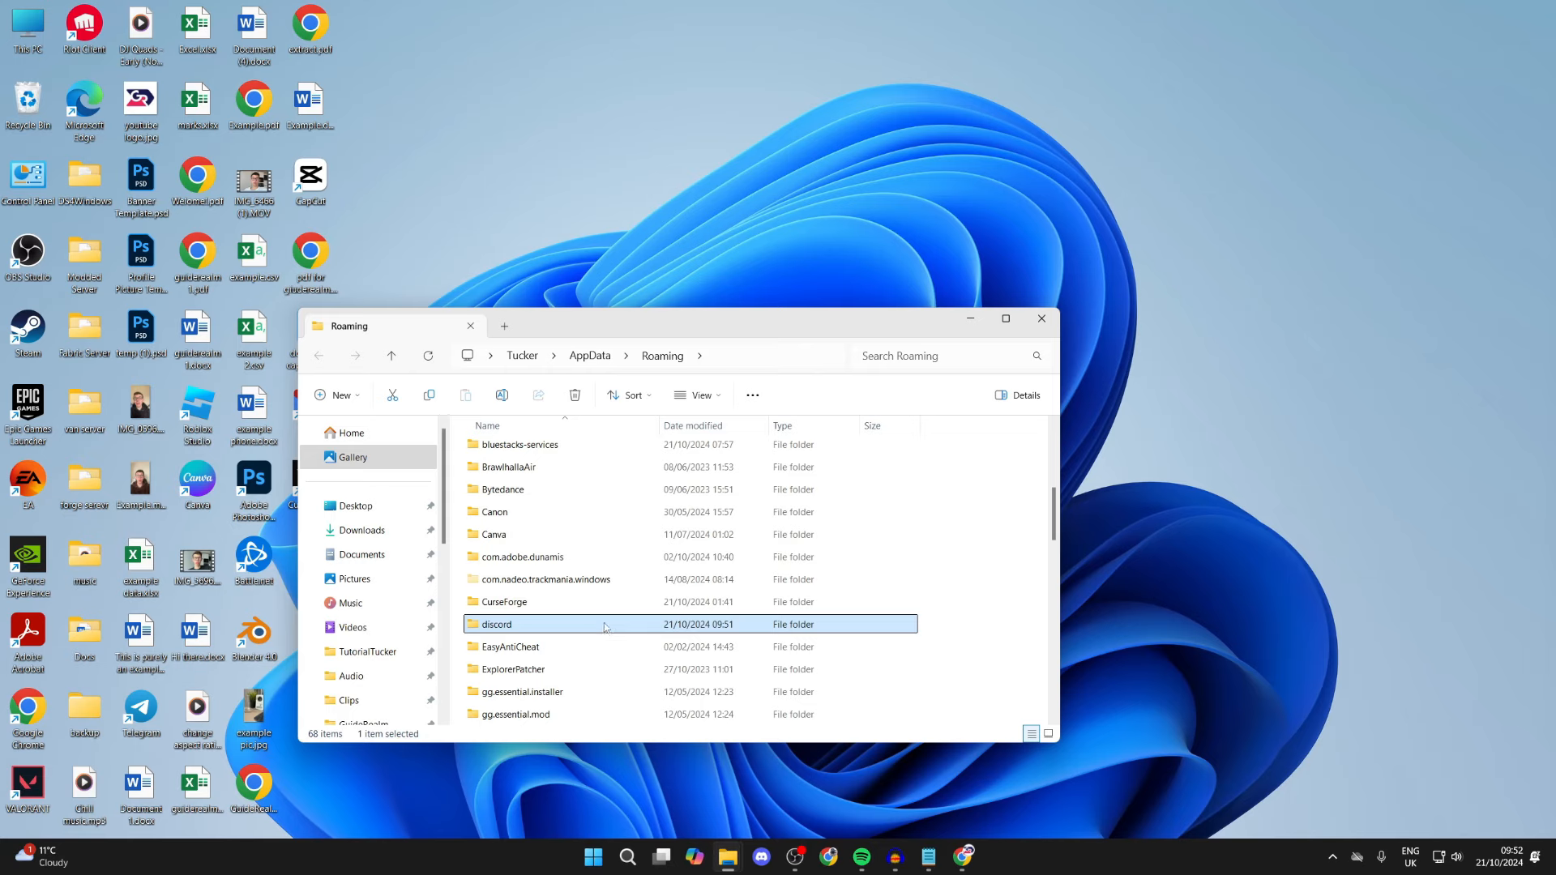
pyautogui.press('Delete')
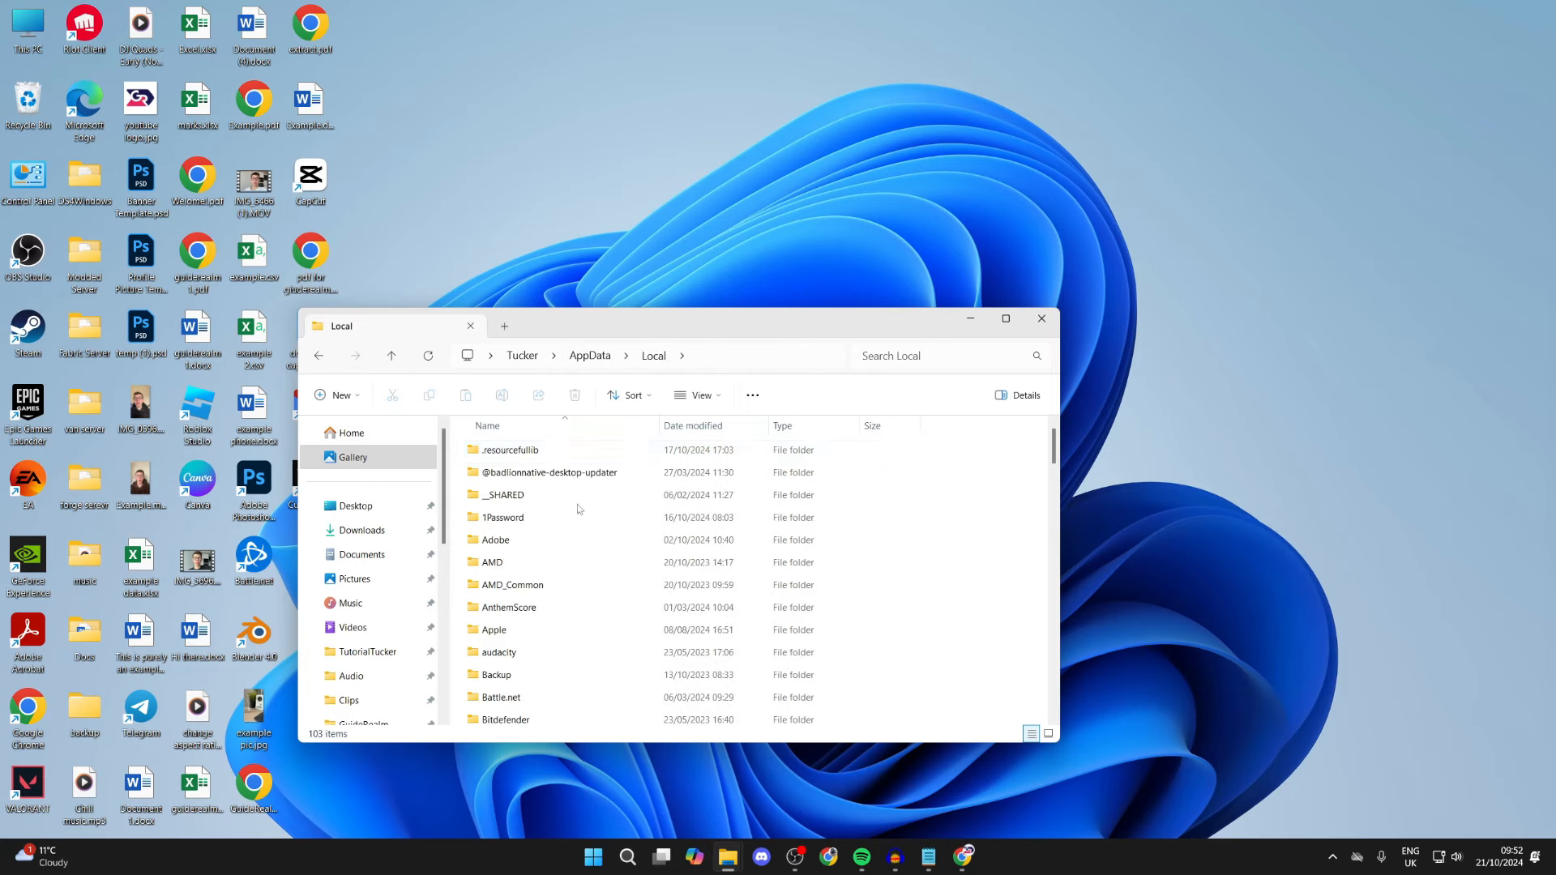
pyautogui.scroll(-3)
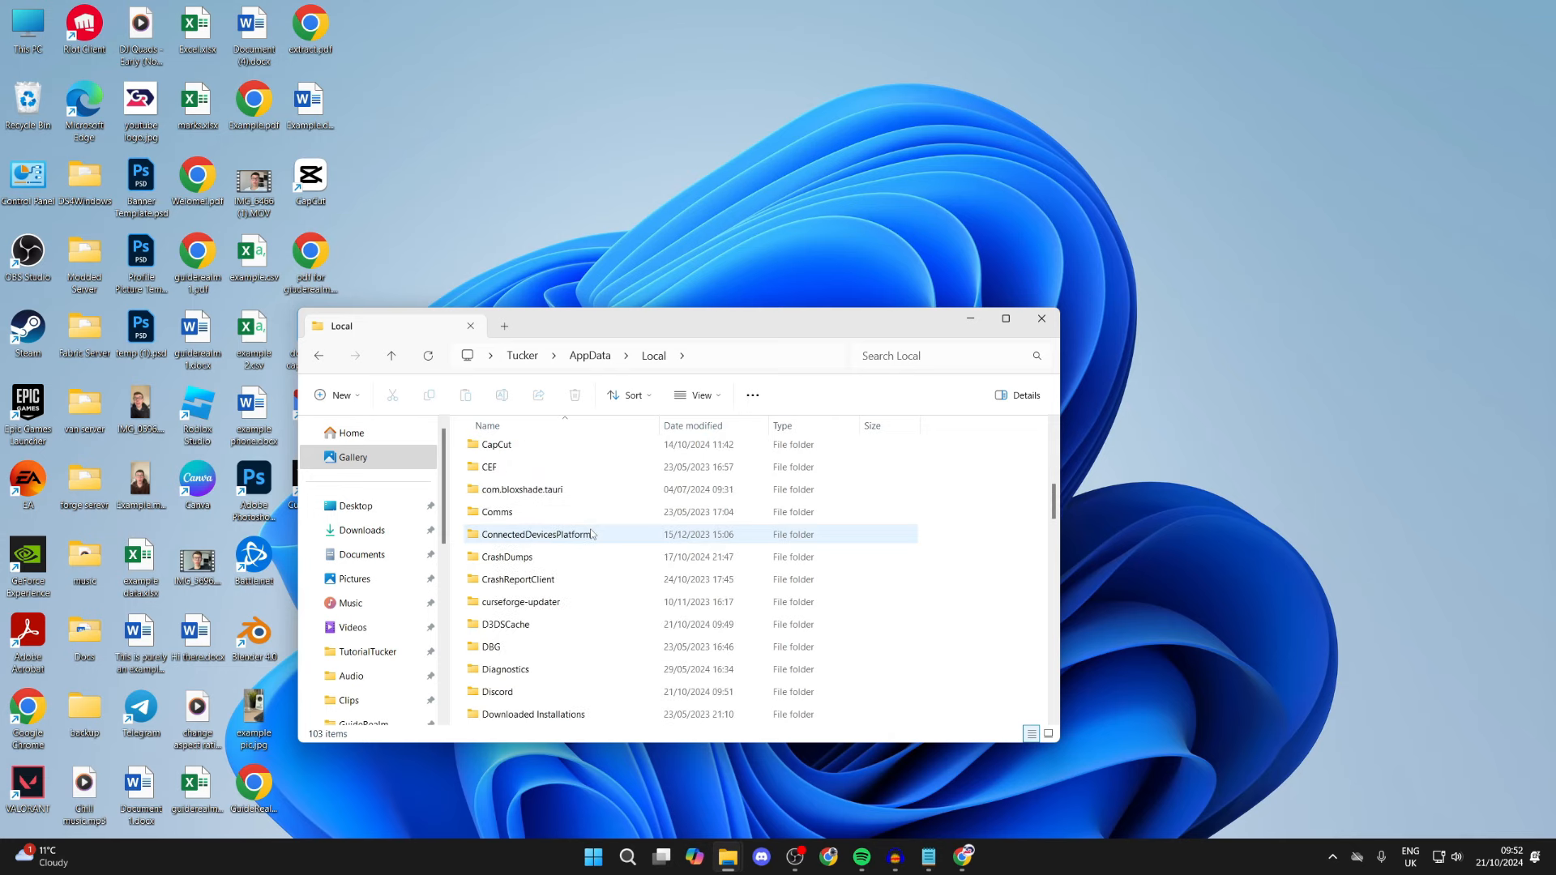
pyautogui.click(495, 692)
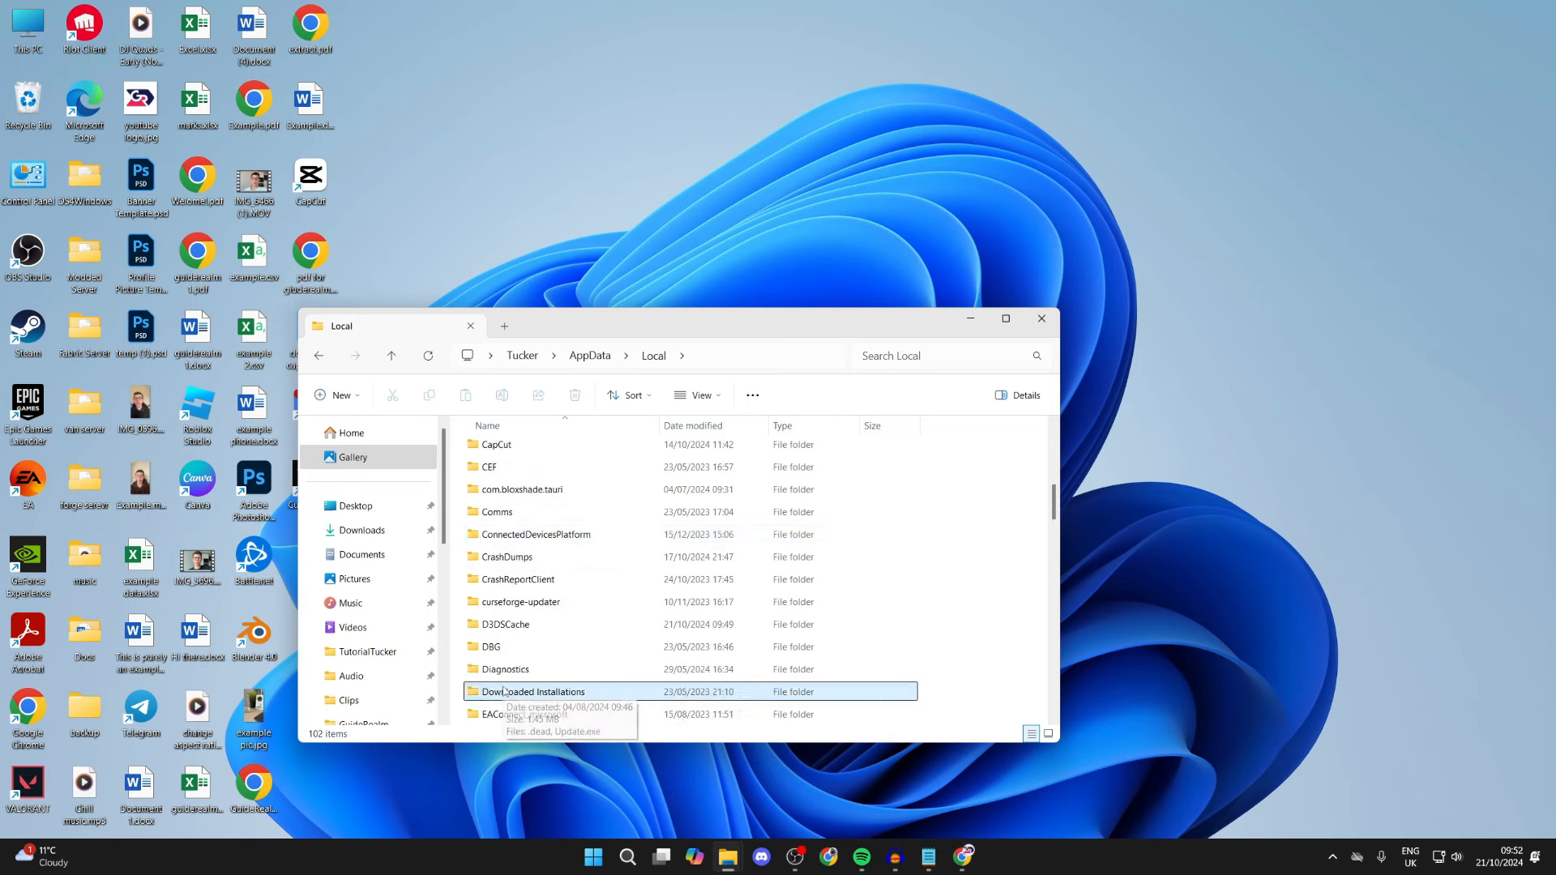
pyautogui.moveTo(1041, 318)
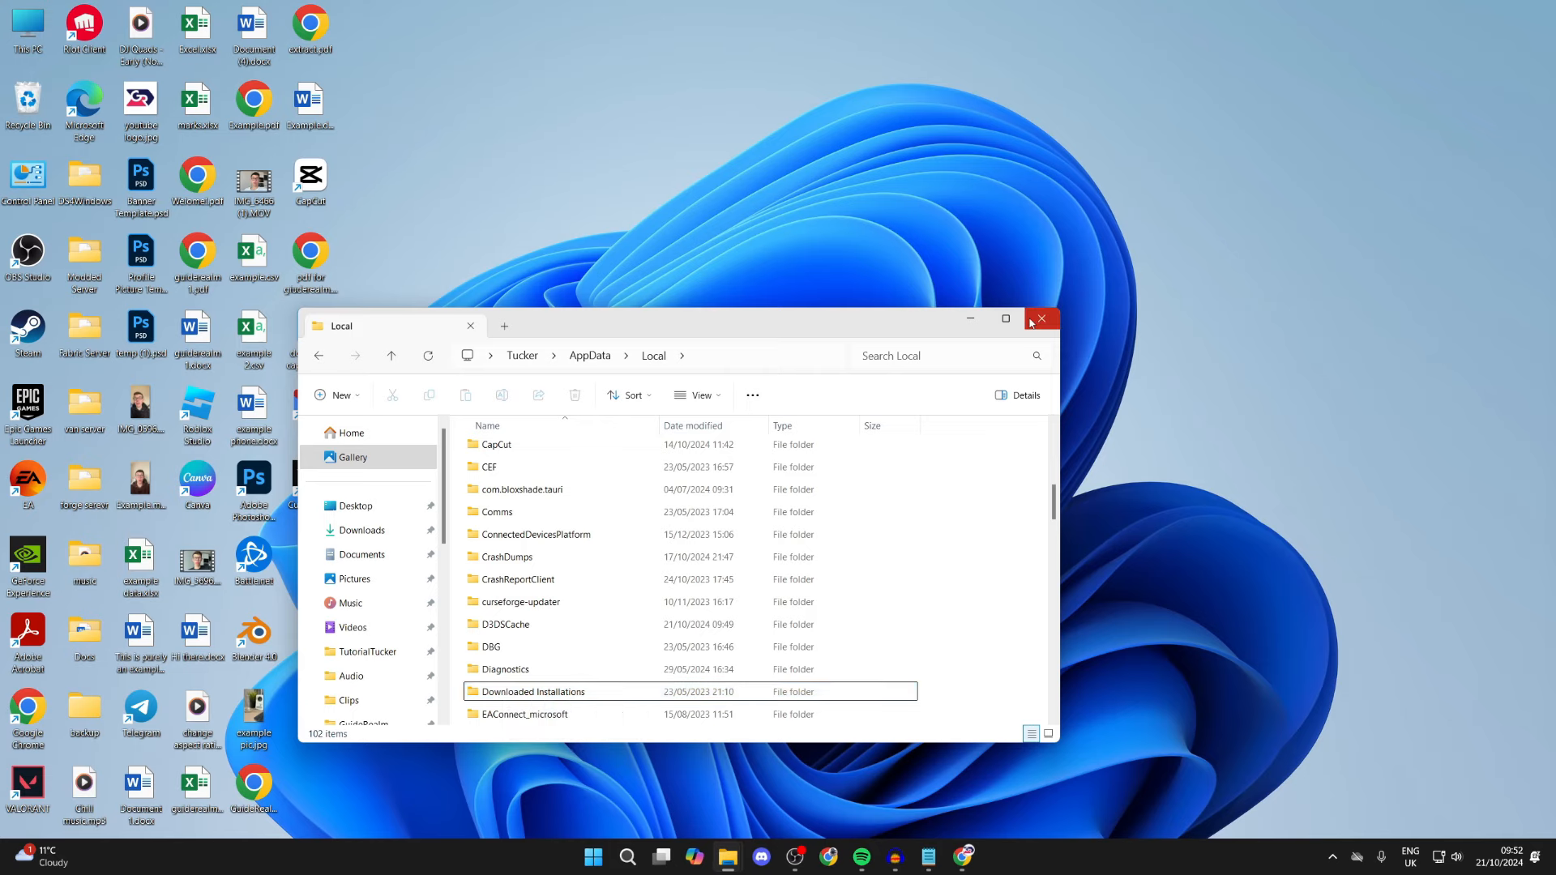
pyautogui.click(1041, 319)
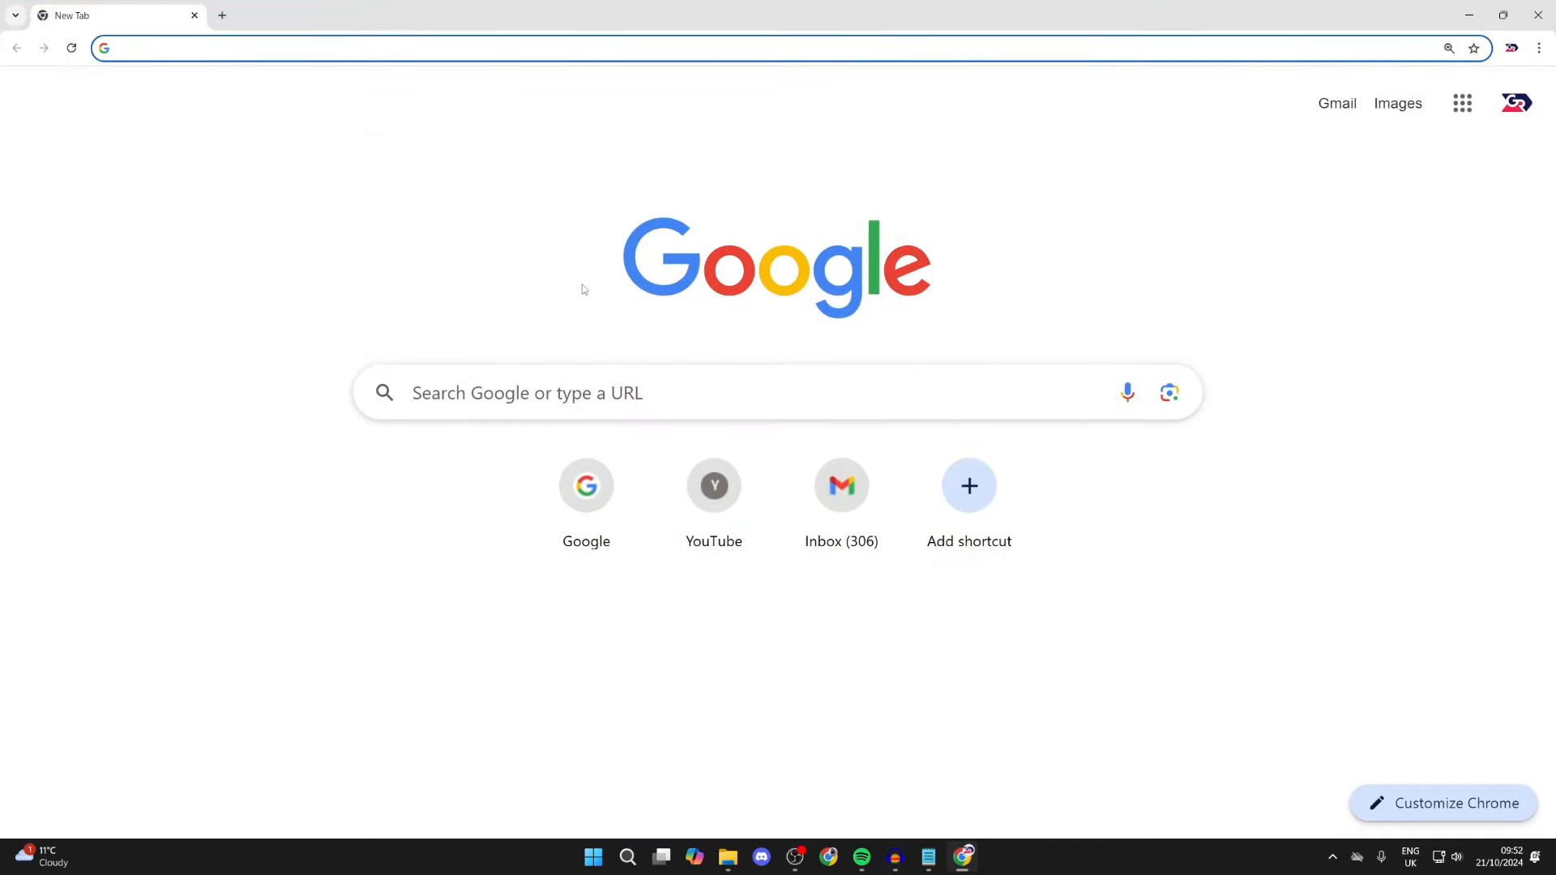
# Step: Search 'discord' in Chrome, open discord.com, and download DiscordSetup.exe for Windows
pyautogui.write('discord')
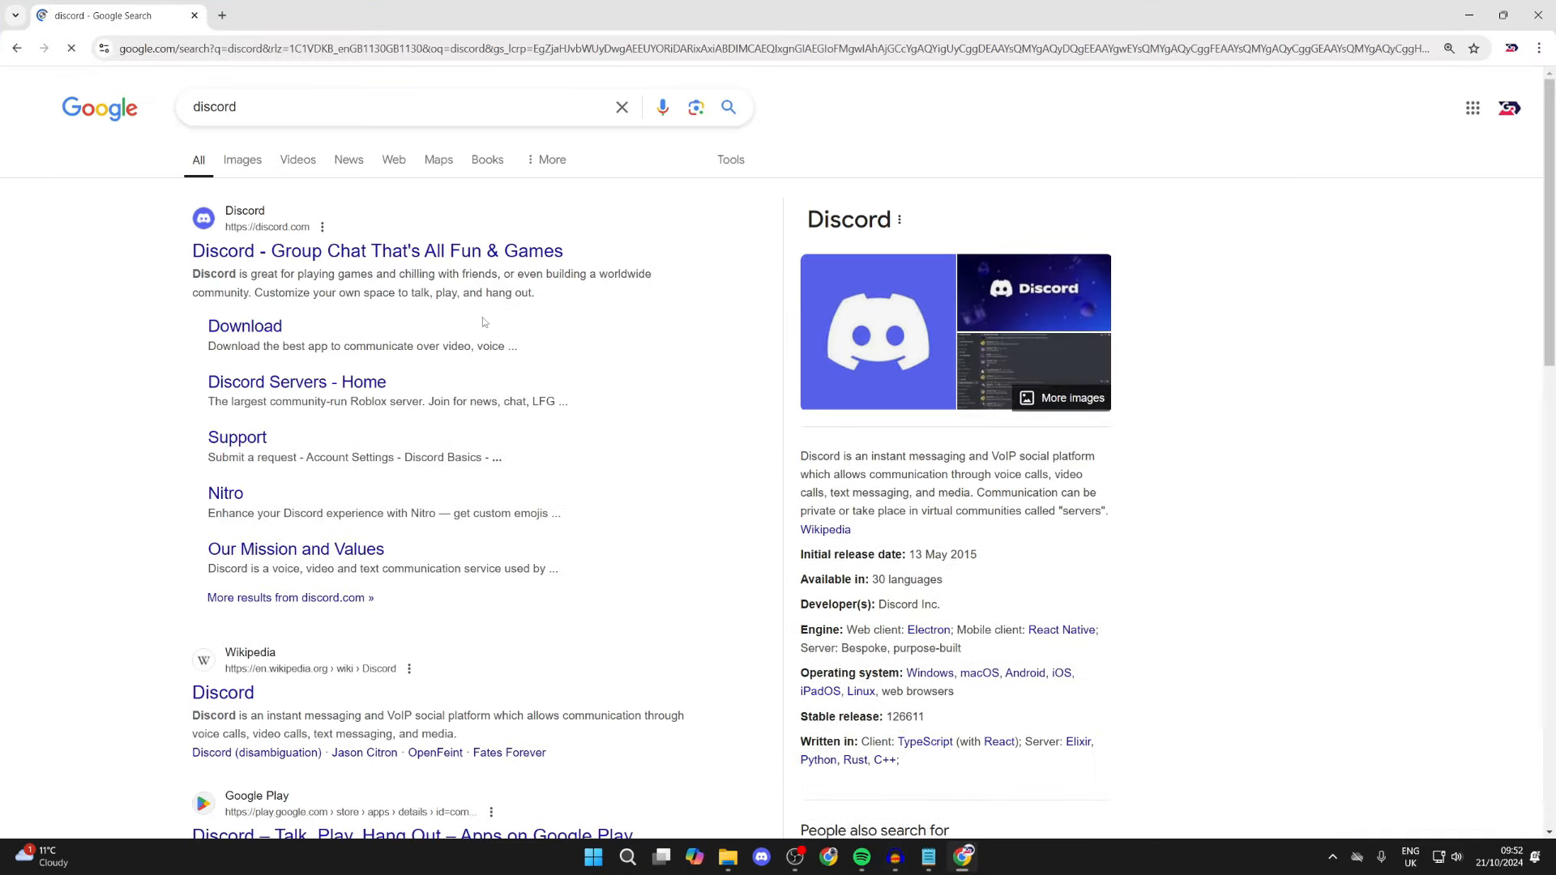
pyautogui.click(376, 250)
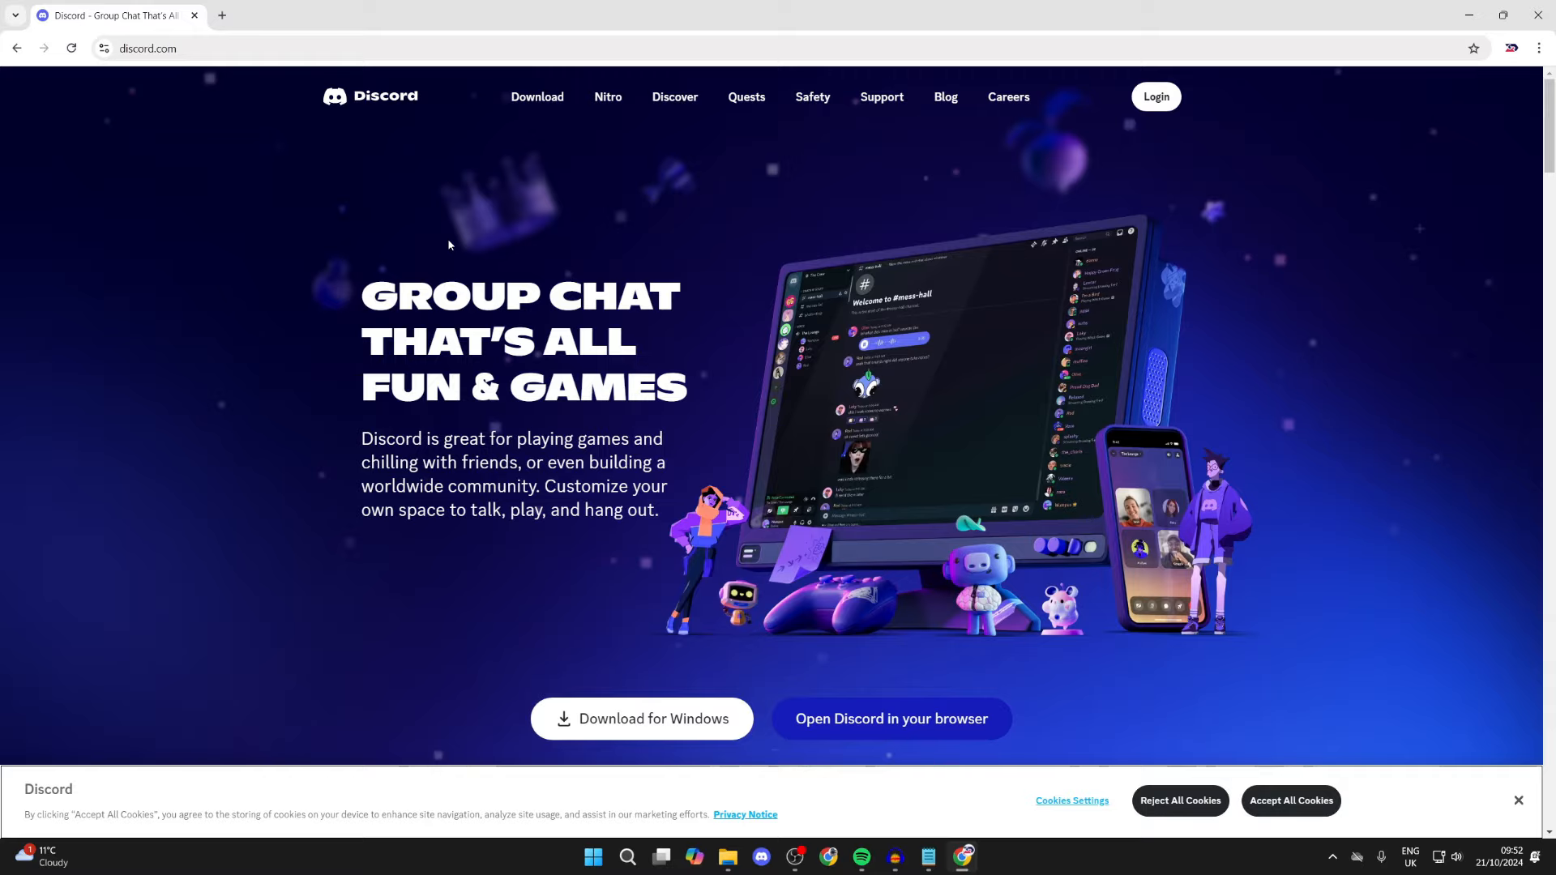
pyautogui.scroll(-3)
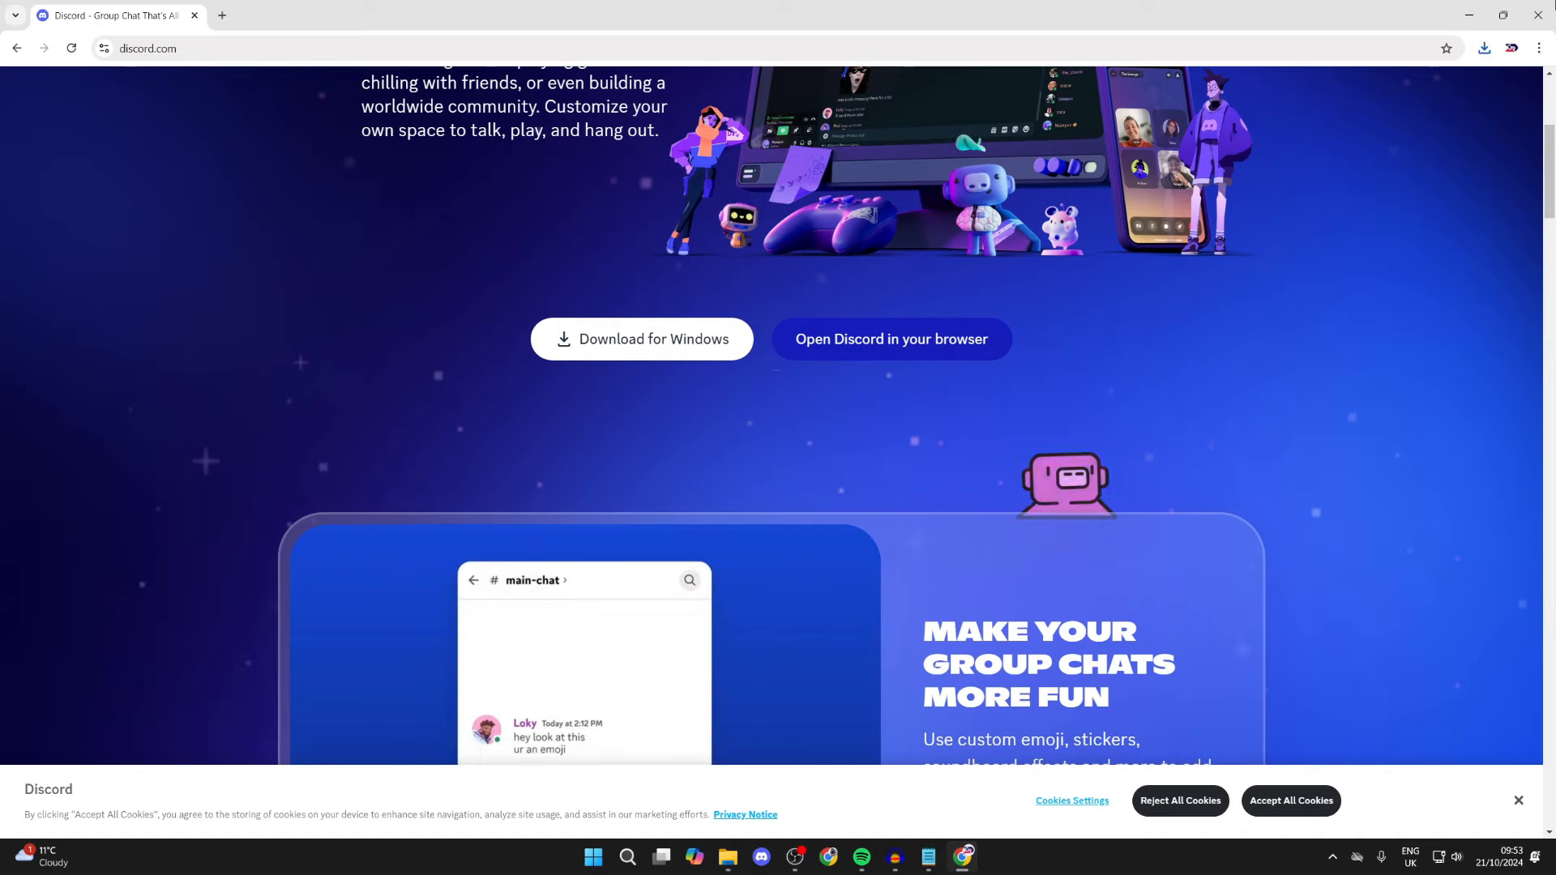
pyautogui.click(1482, 48)
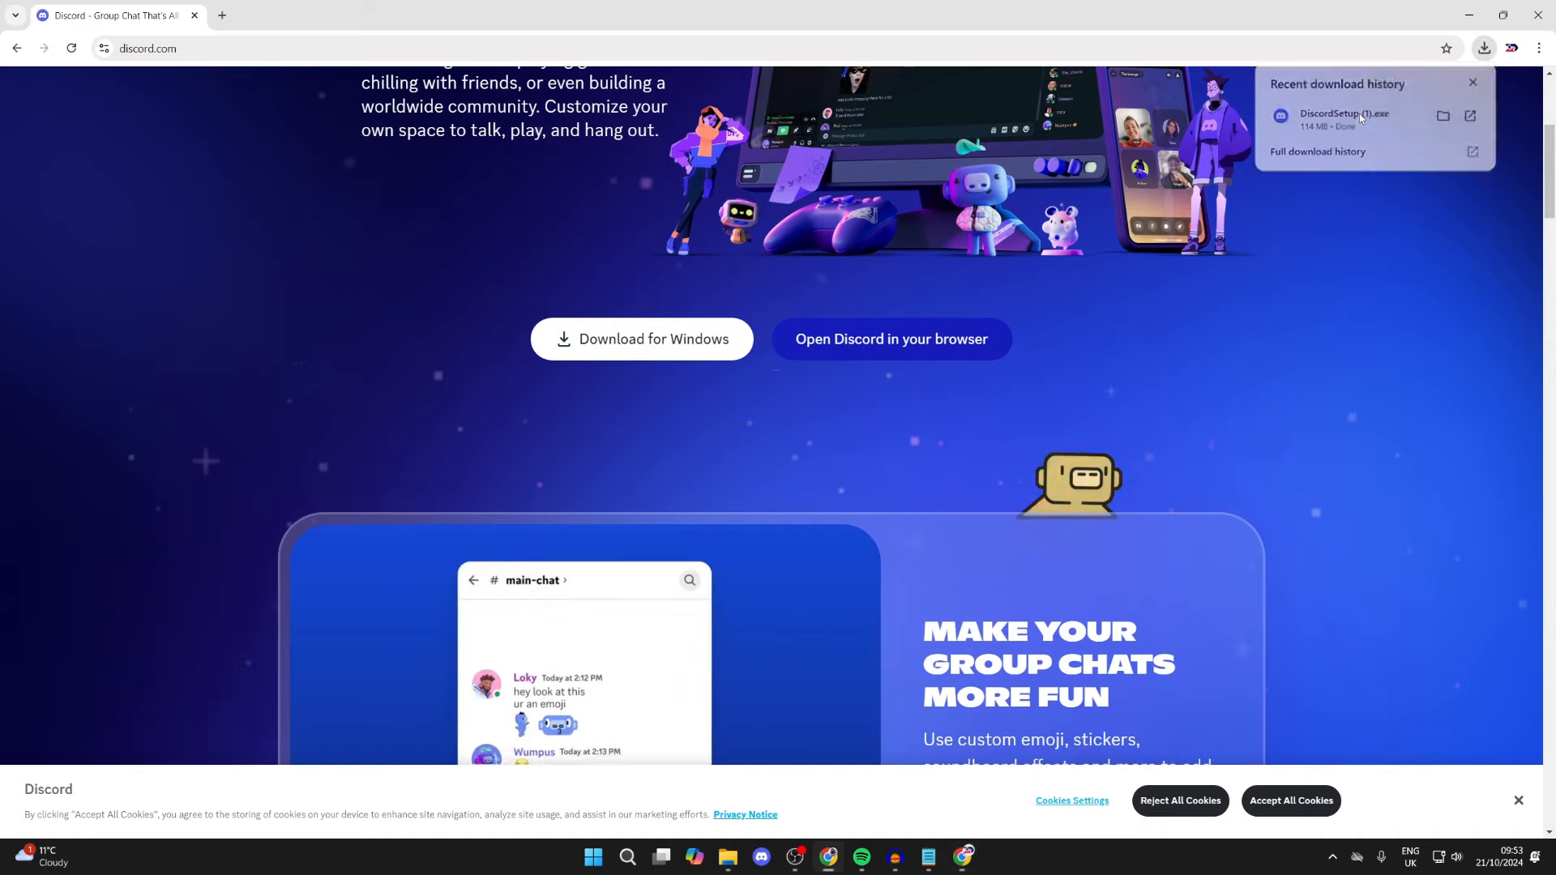